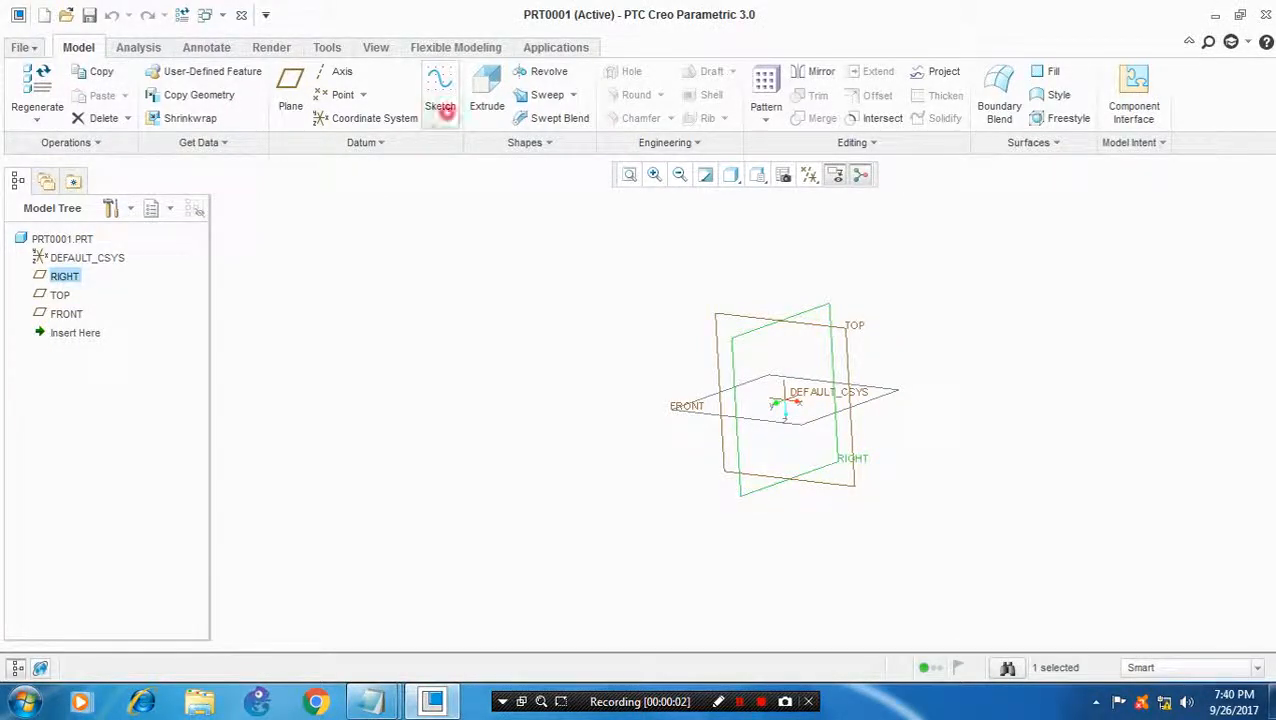
Sketch a closed line profile of the tapered cylinder's half-section on RIGHT and check feature requirements.
click(440, 90)
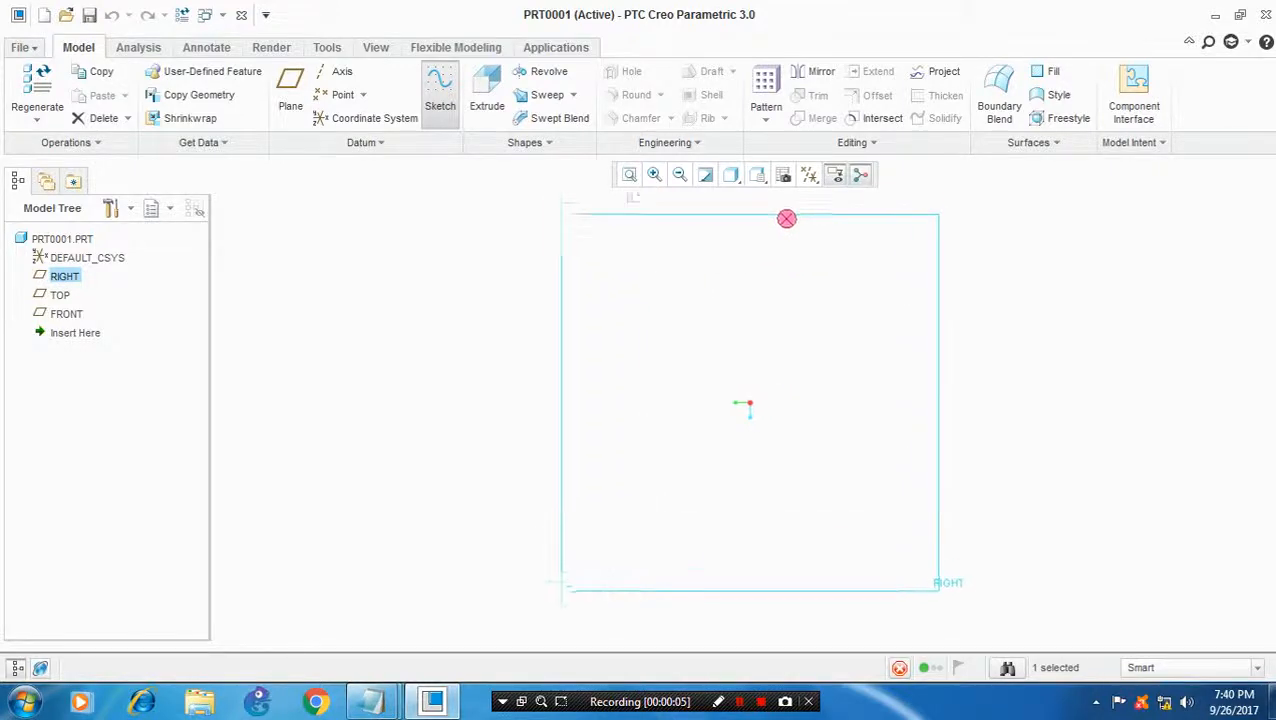
click(440, 105)
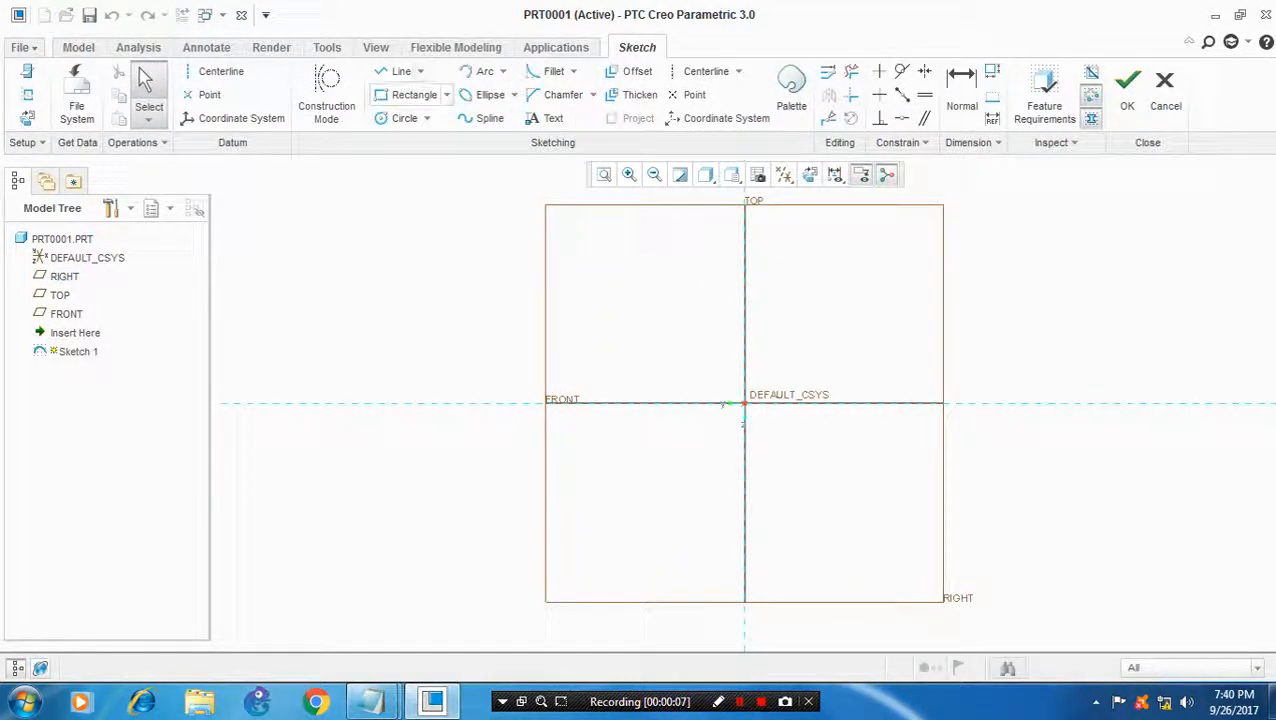
click(400, 71)
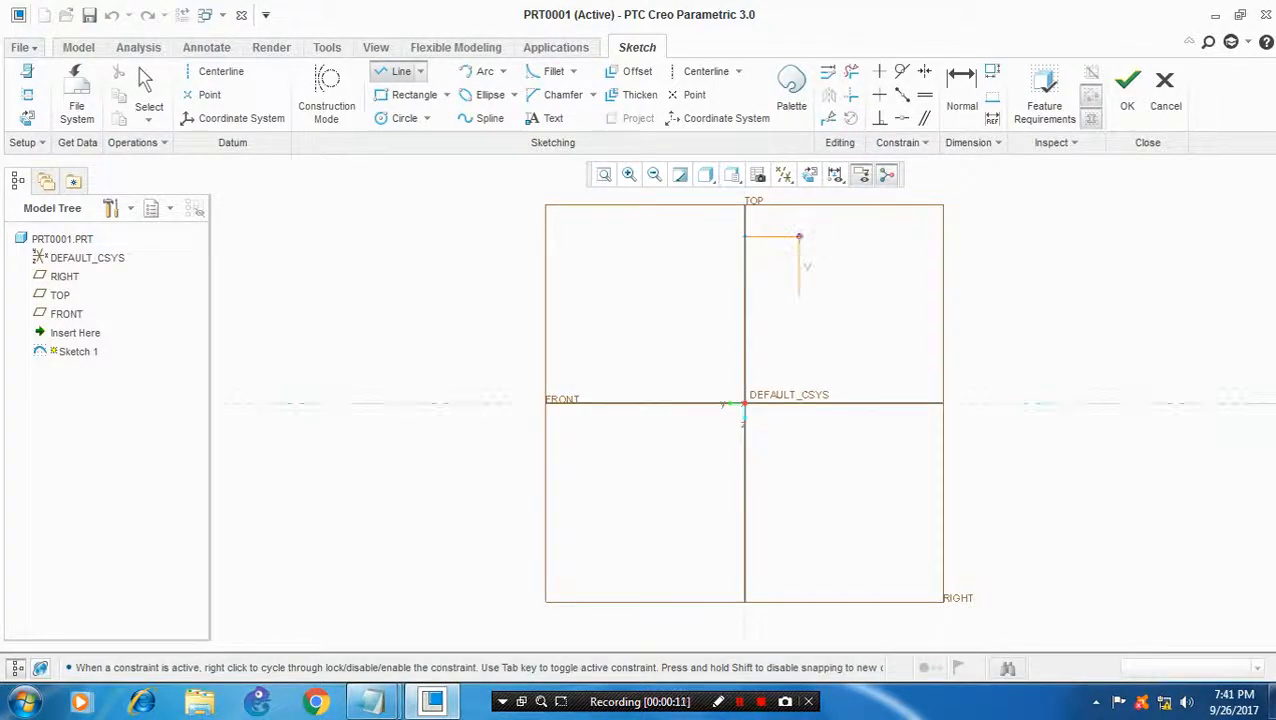
click(827, 374)
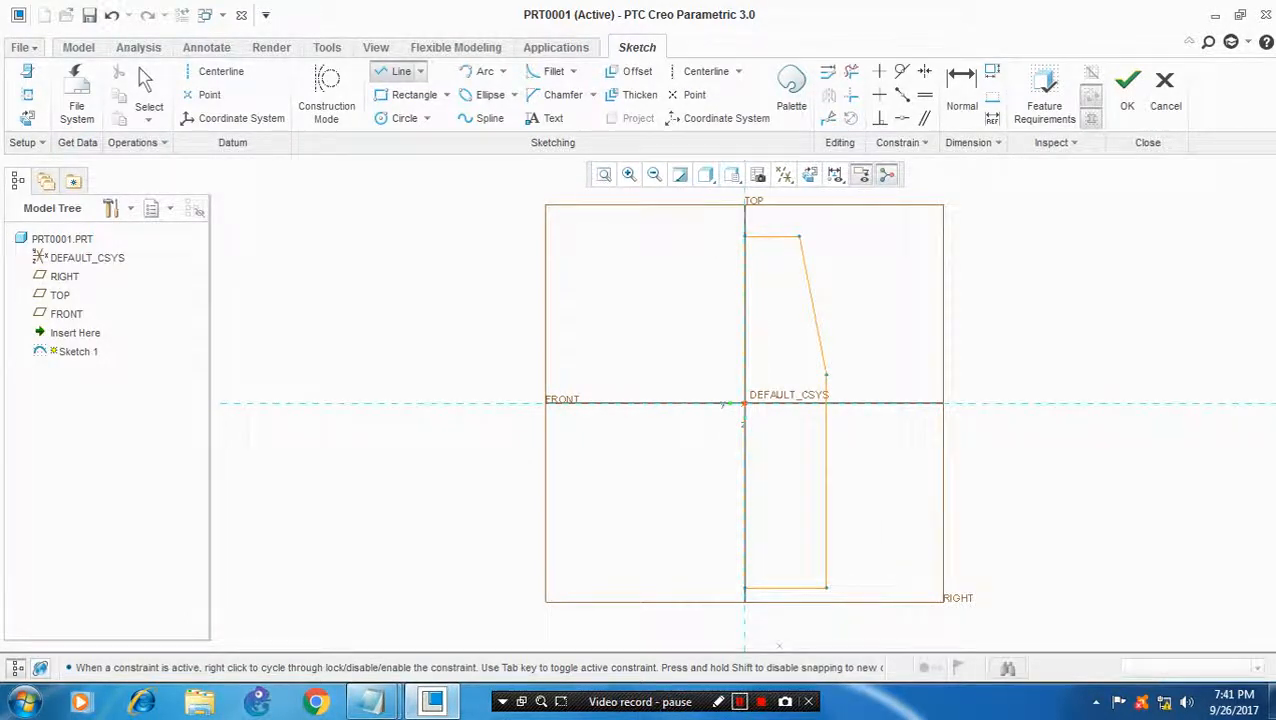
click(1044, 95)
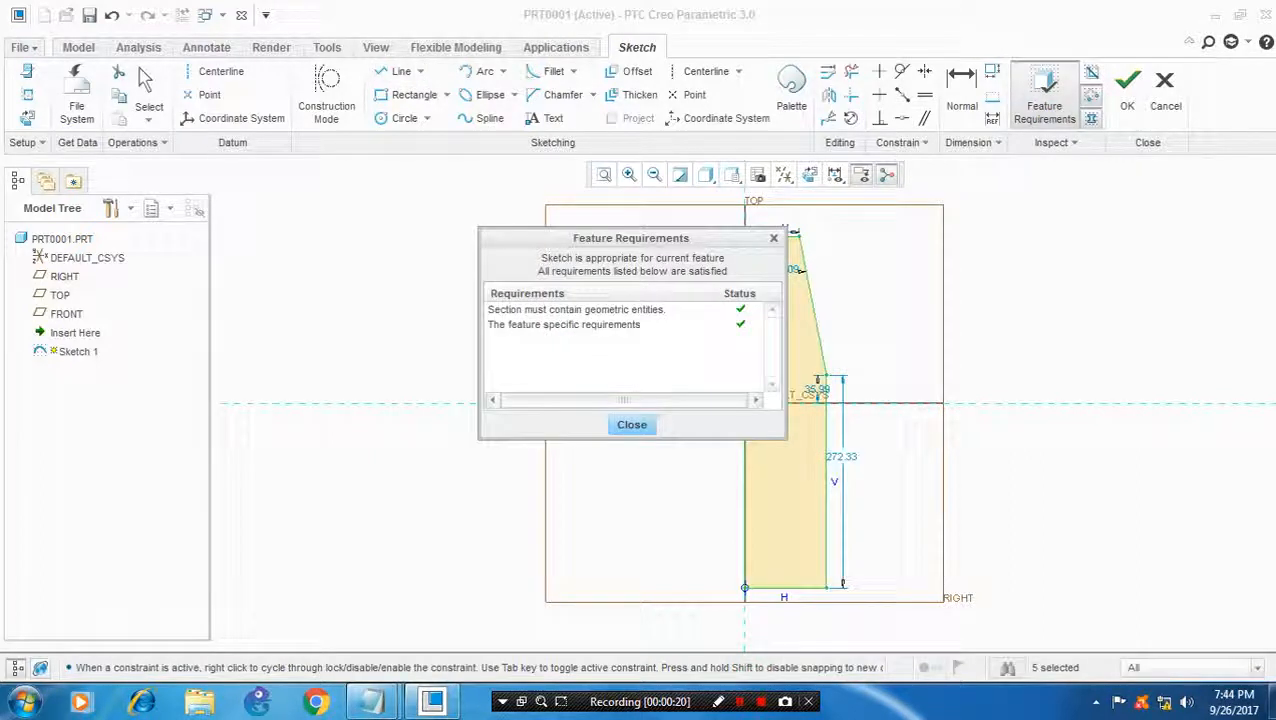
click(631, 424)
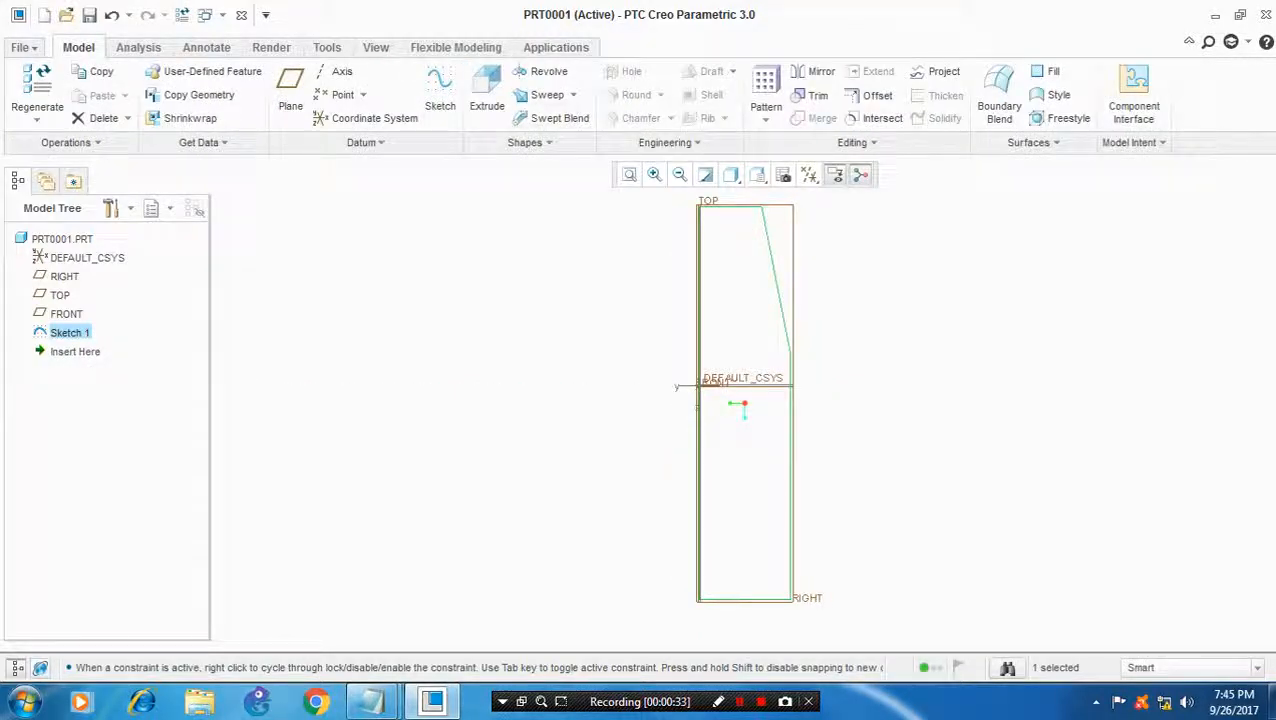
Revolve Sketch 1 a full 360 degrees into a solid tapered cylinder.
click(548, 71)
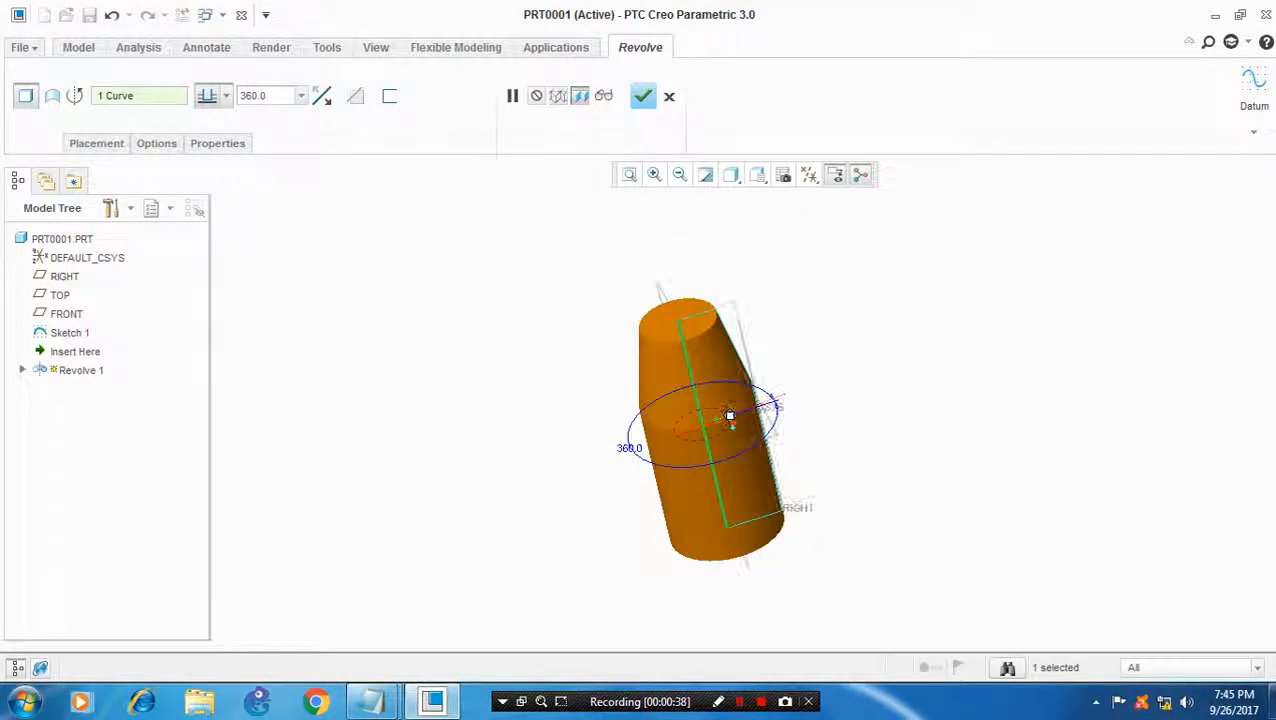
click(643, 96)
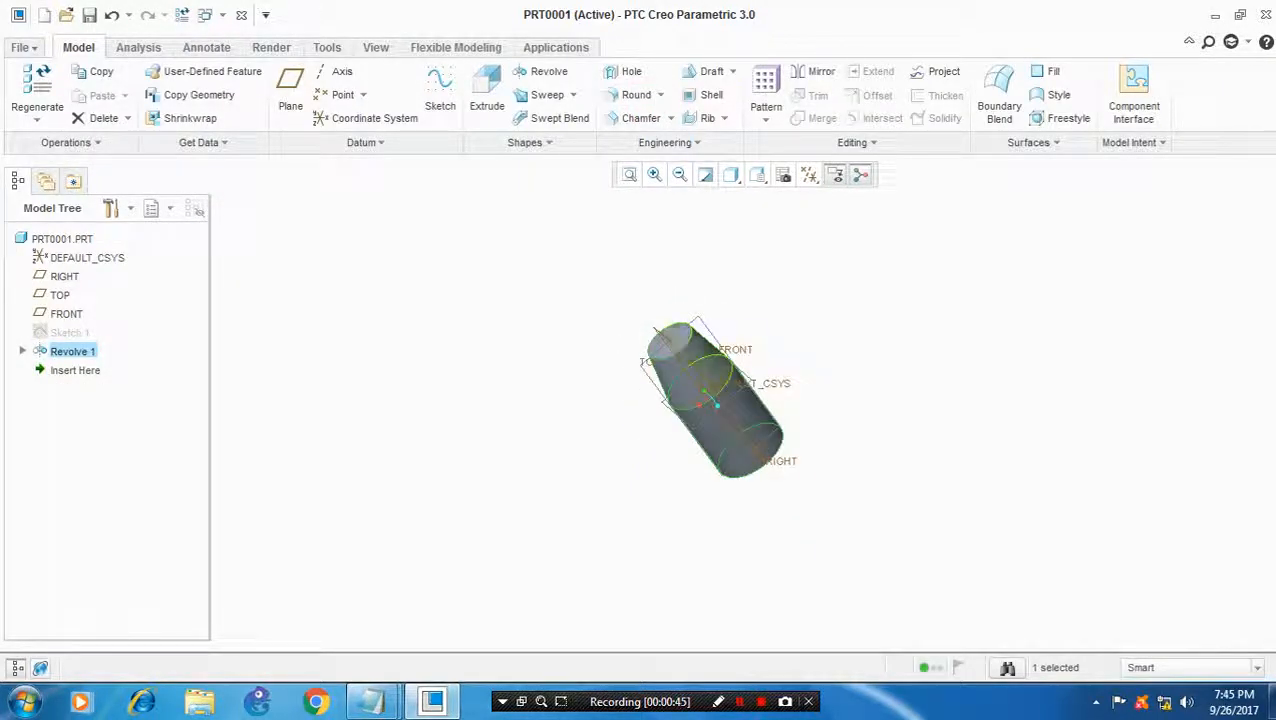
On the TOP plane, adjust references and sketch a line along the cylinder's right side.
click(440, 90)
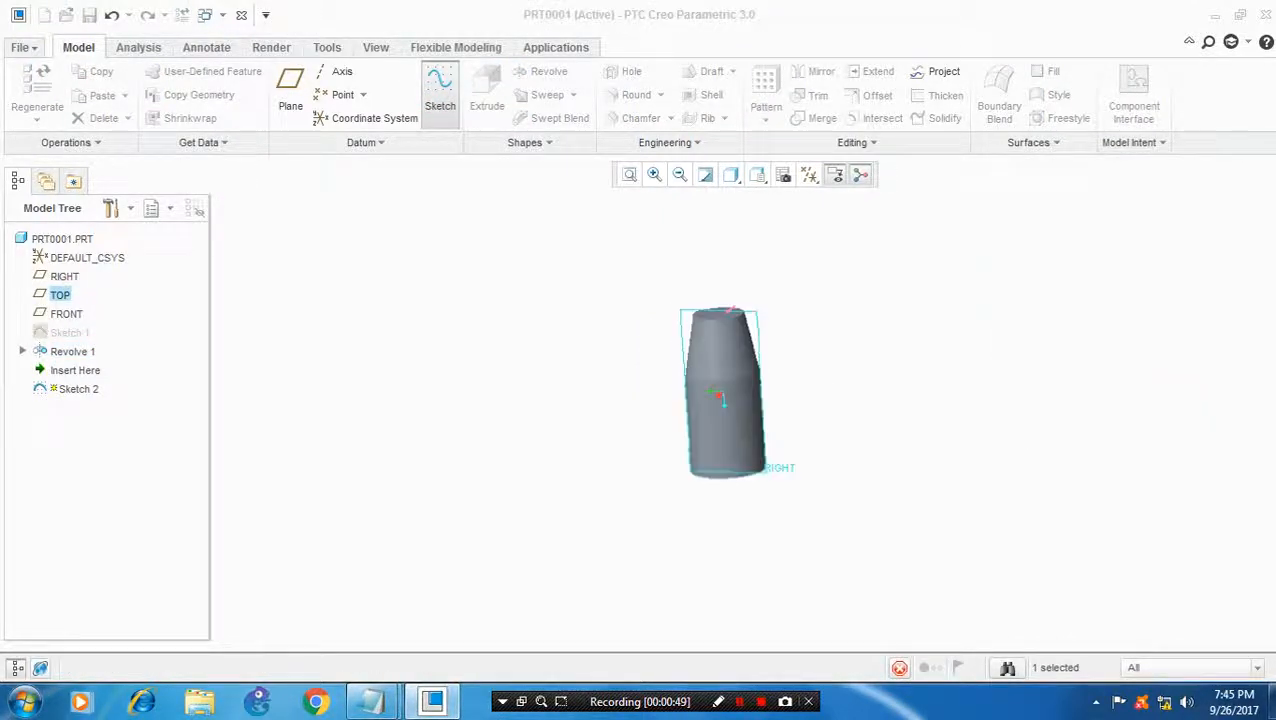
click(440, 90)
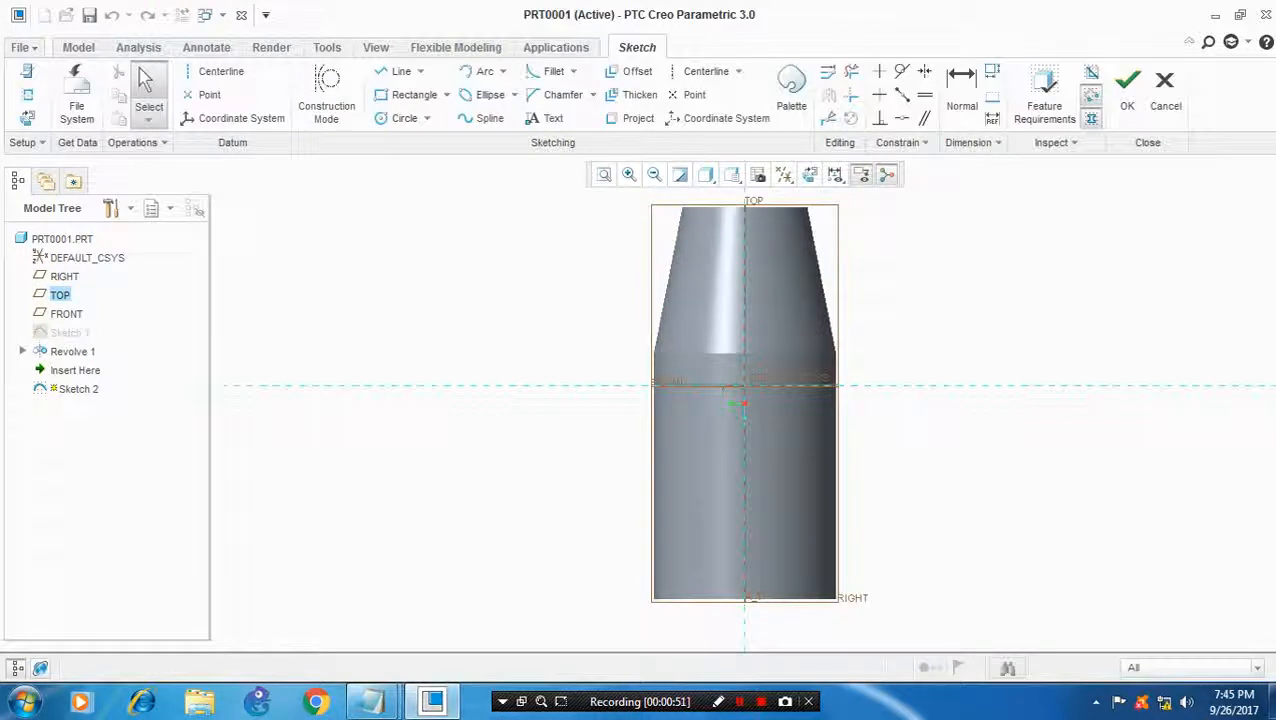
click(221, 71)
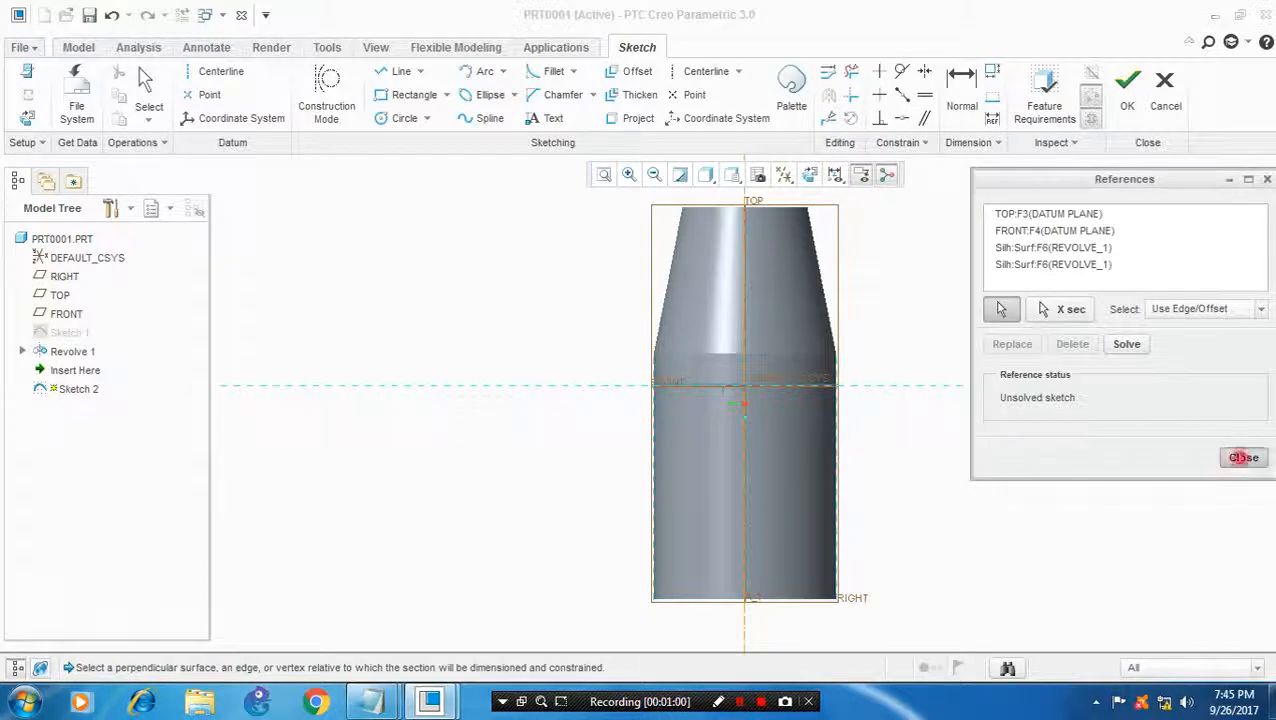
click(1243, 457)
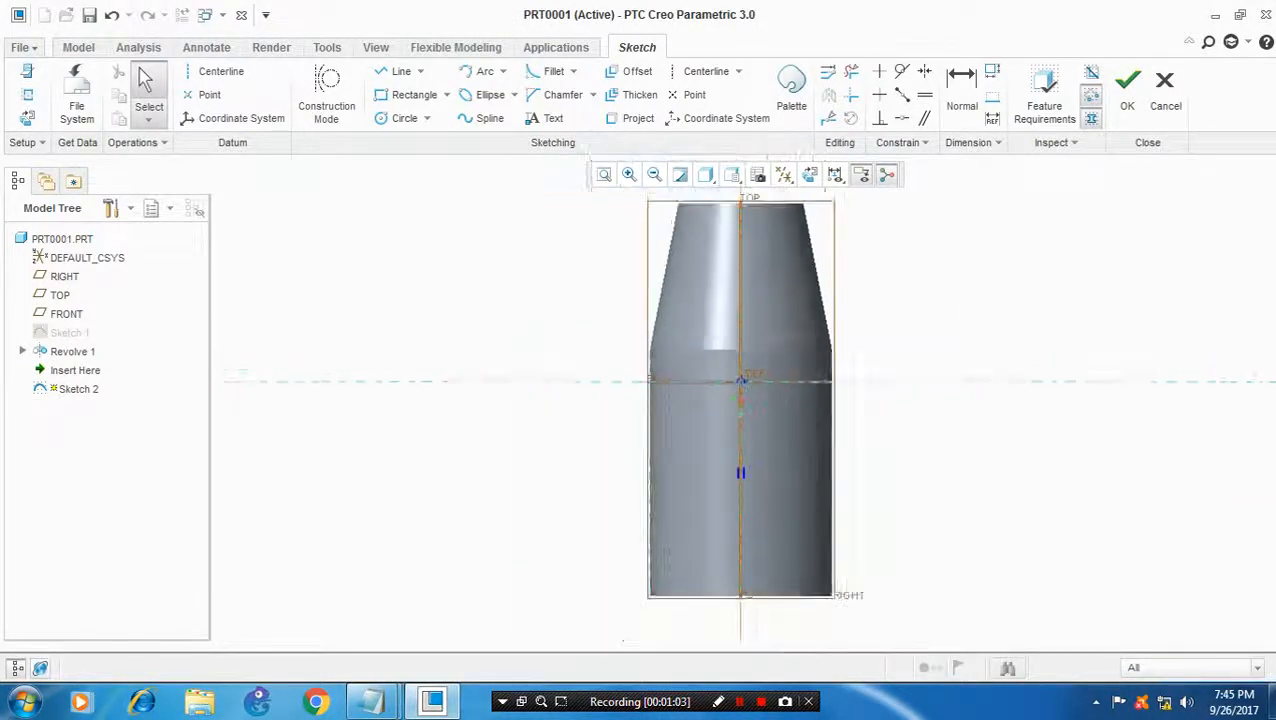
click(400, 71)
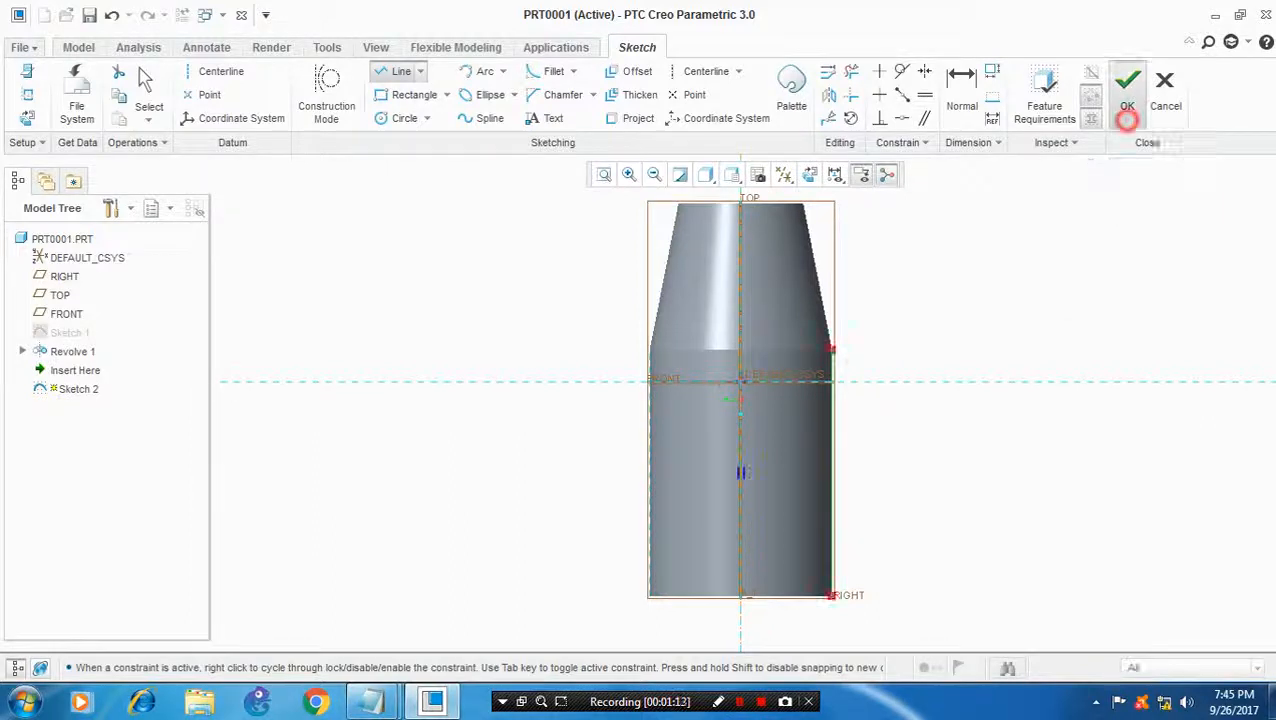
click(1127, 80)
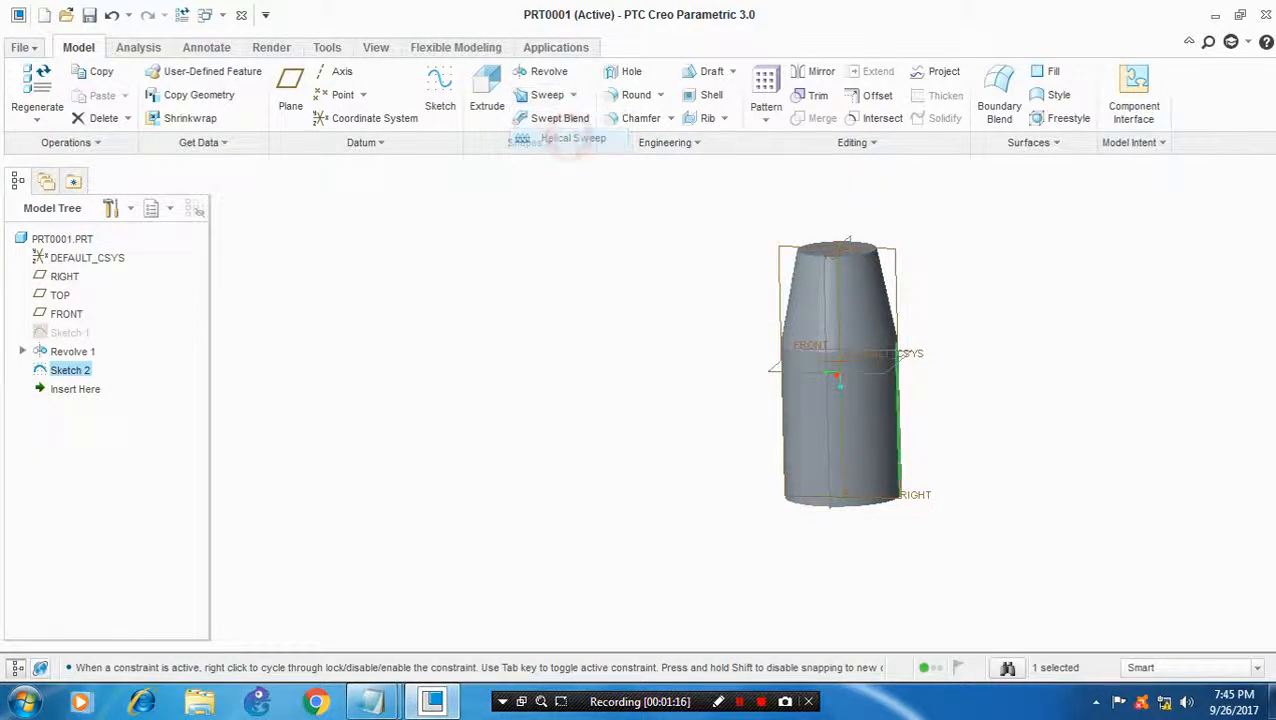
Cut a helical sweep groove along the tapered cylinder with pitch 550.
click(573, 137)
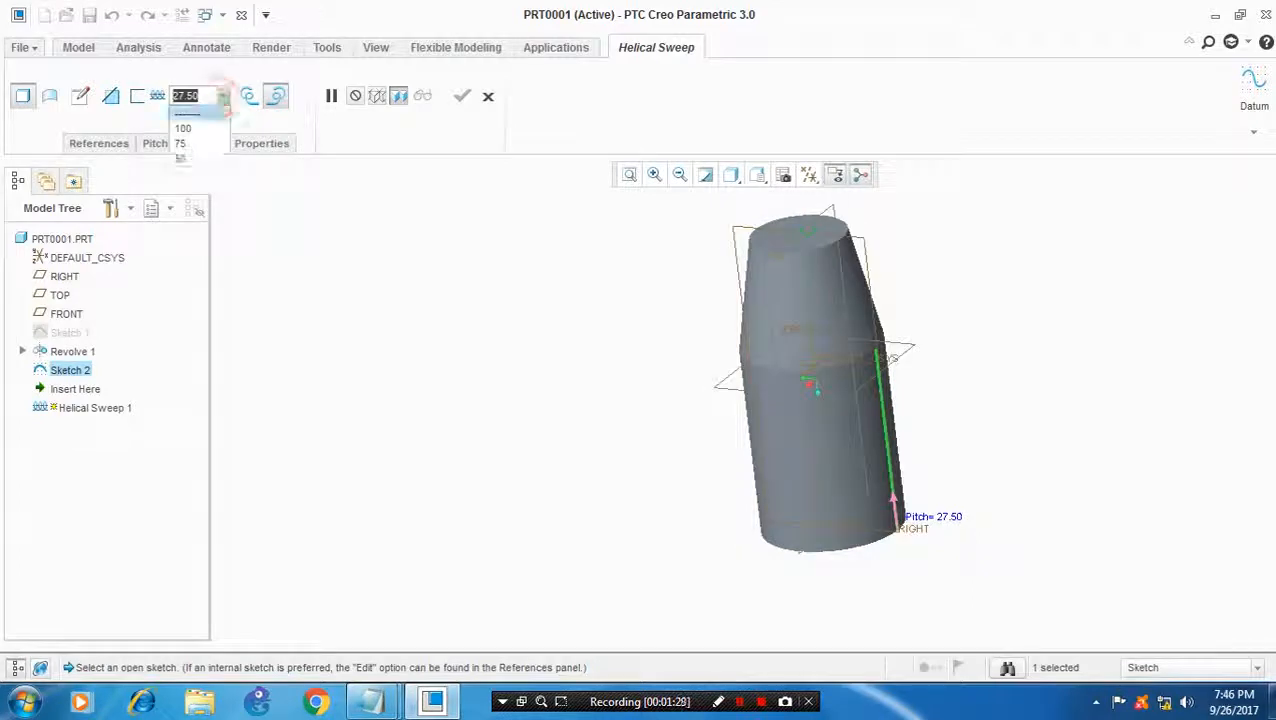
click(183, 128)
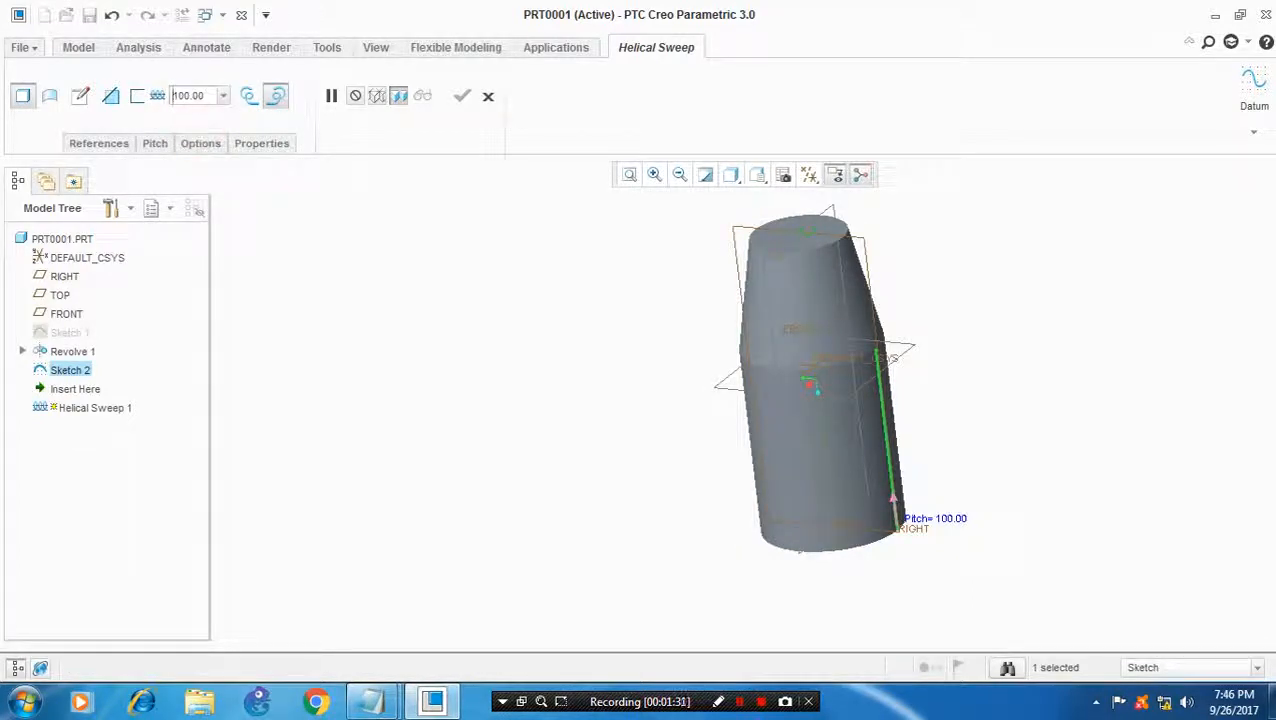
click(192, 95)
text(125)
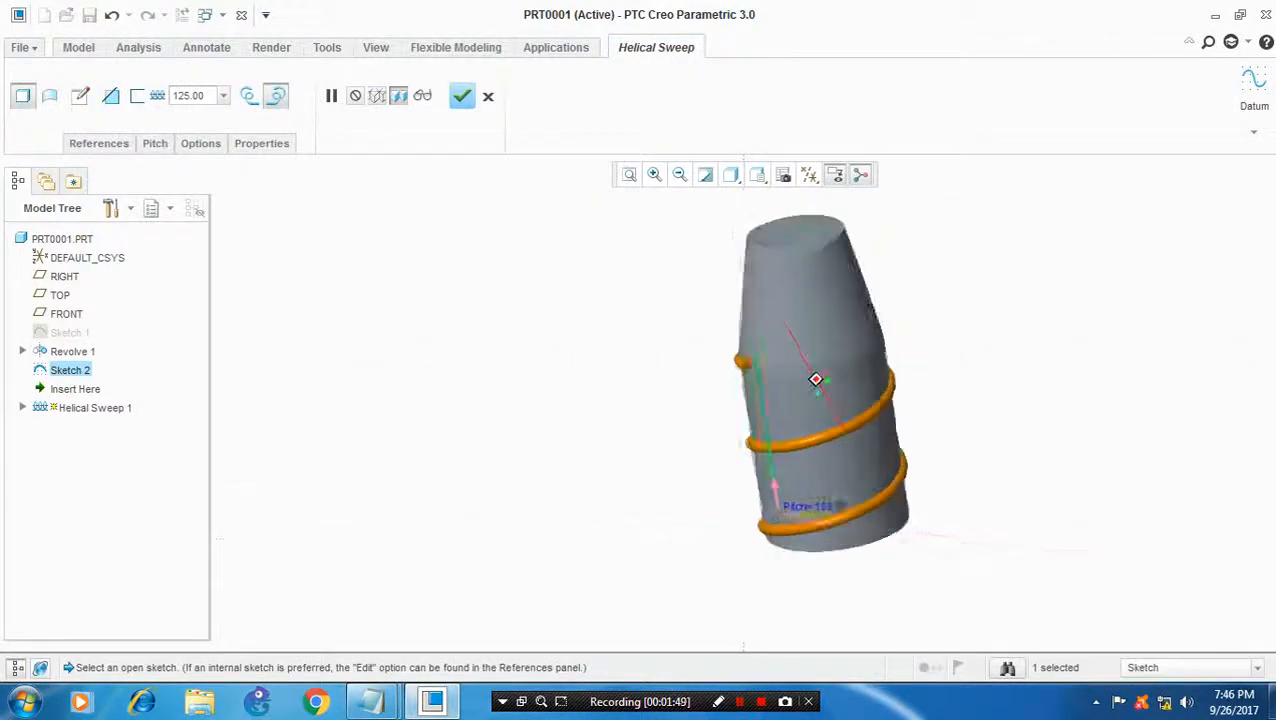
drag(815, 380, 815, 380)
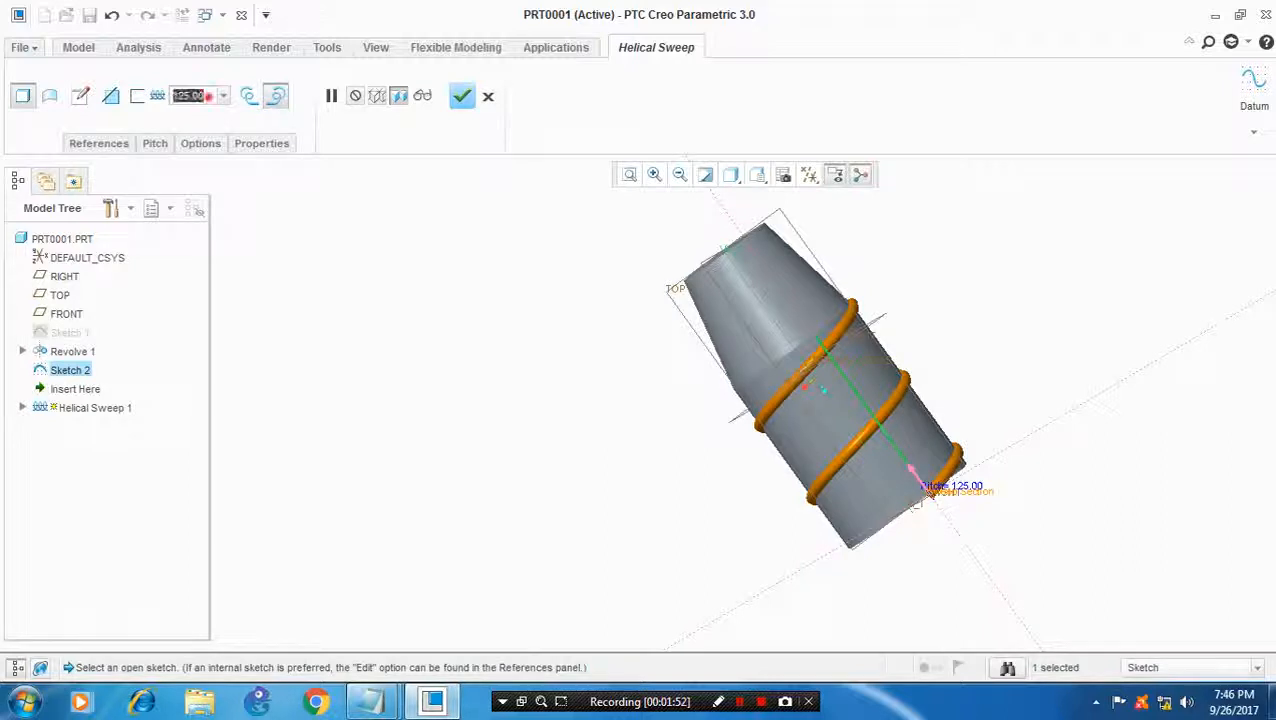
text(250.00)
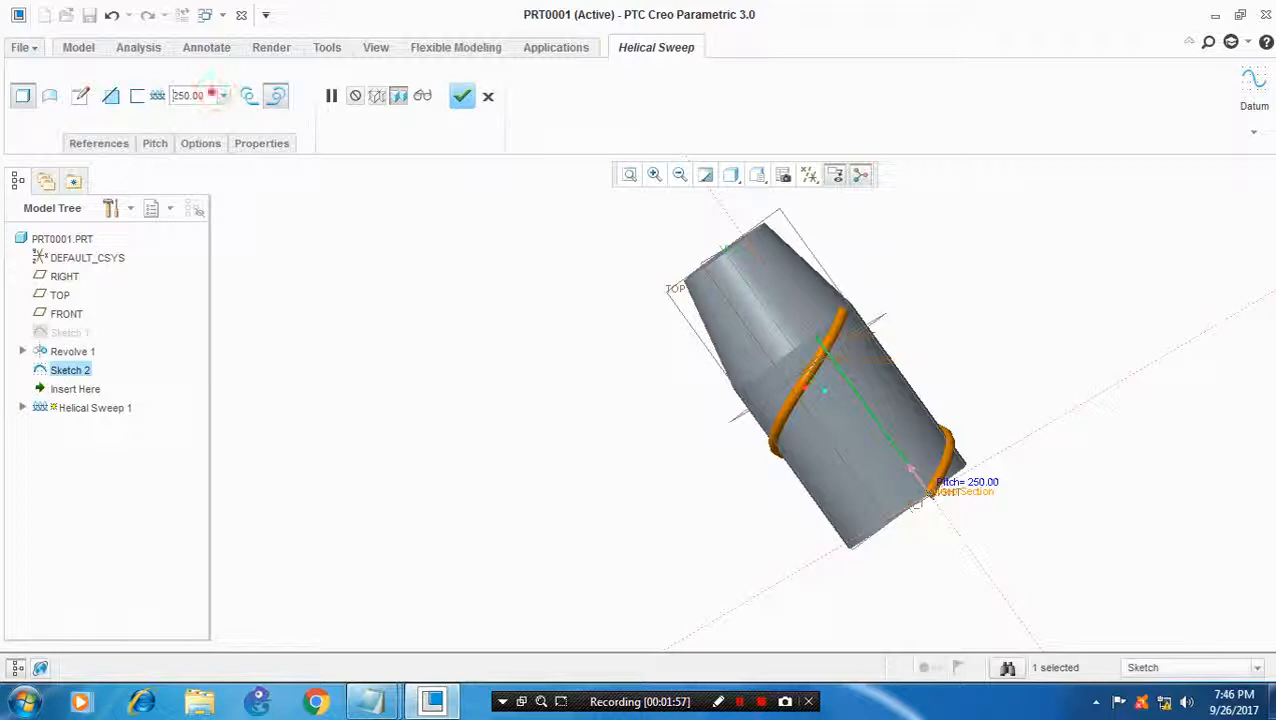
text(400)
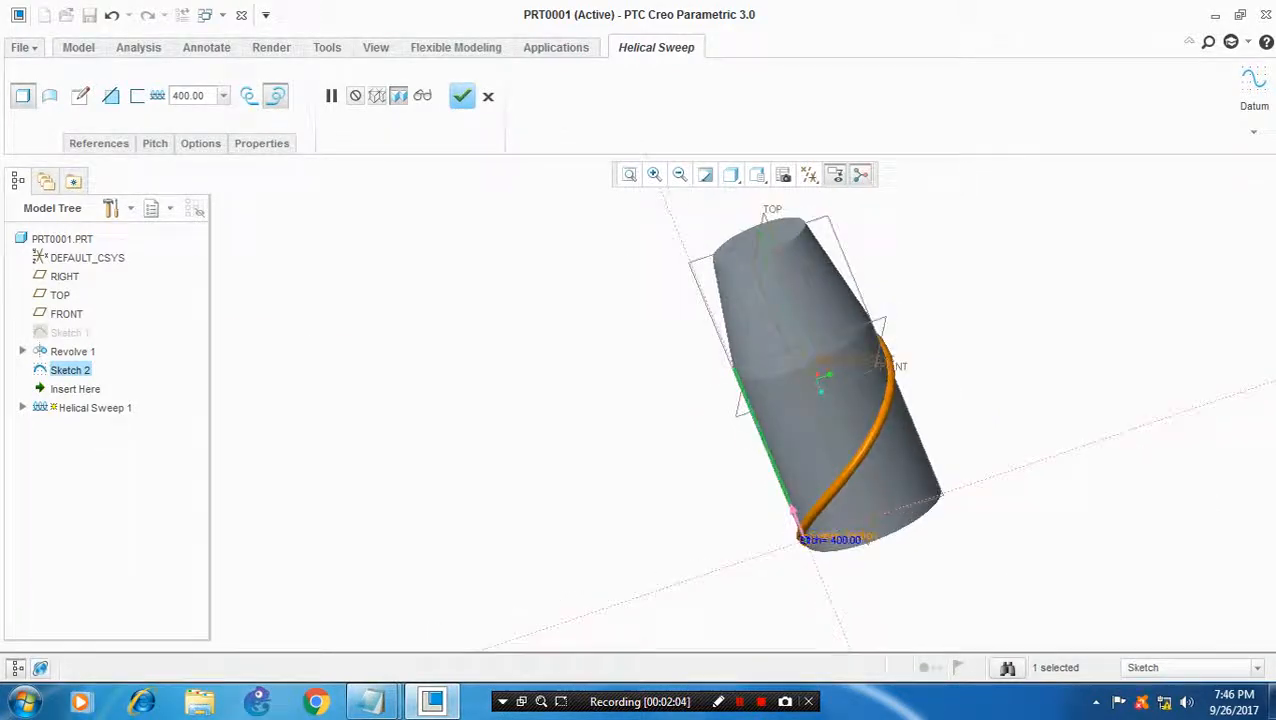
text(550)
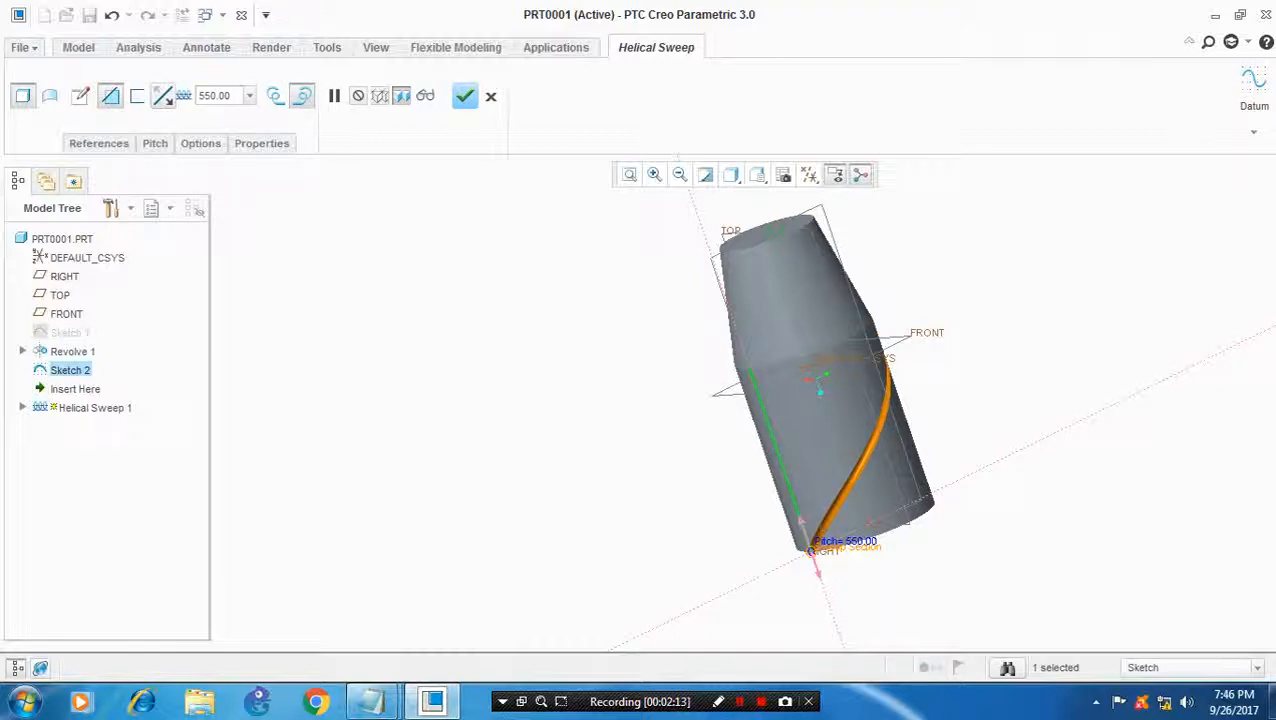
click(464, 96)
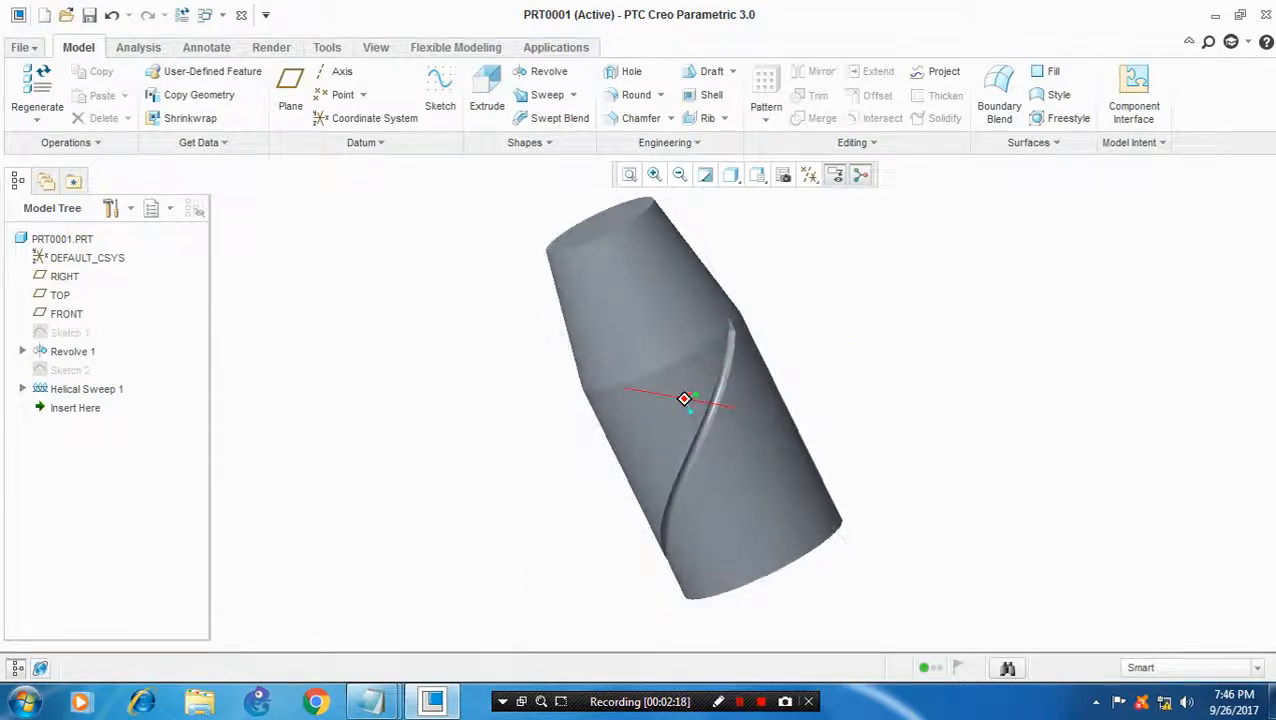
Axis-pattern the helical groove into 10 members spaced 36.0 degrees apart.
drag(685, 400, 730, 400)
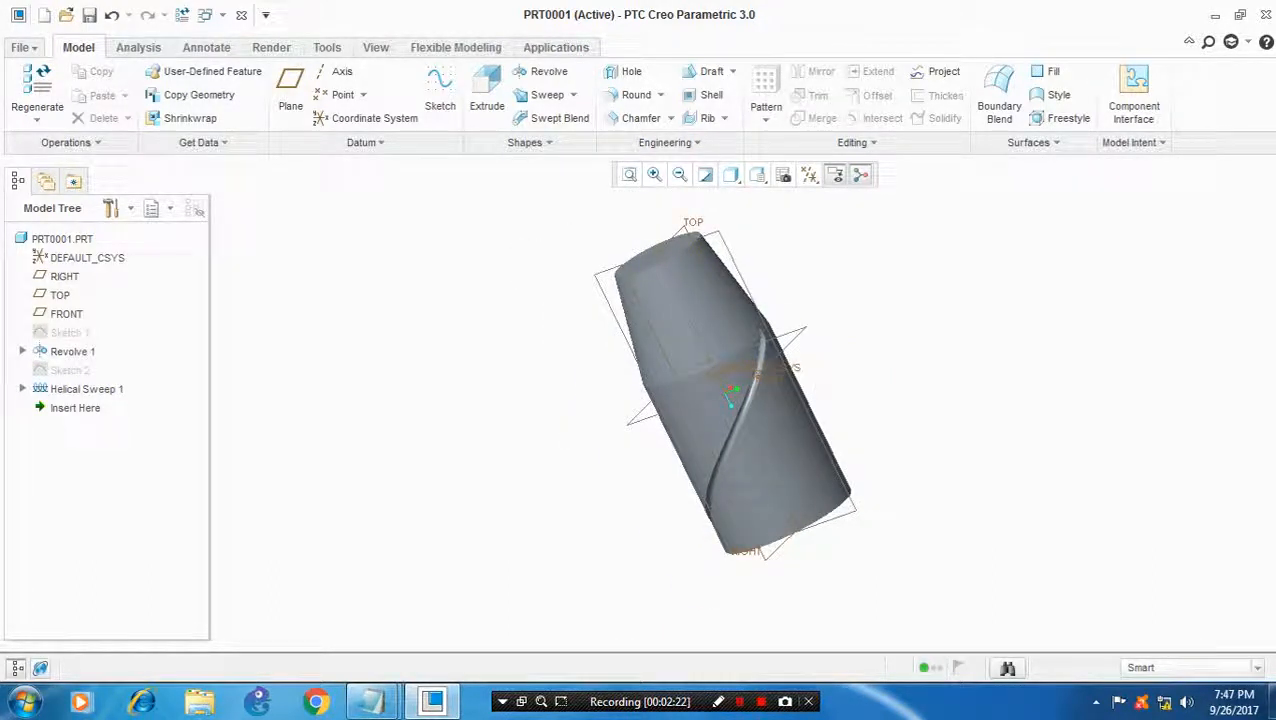
click(766, 118)
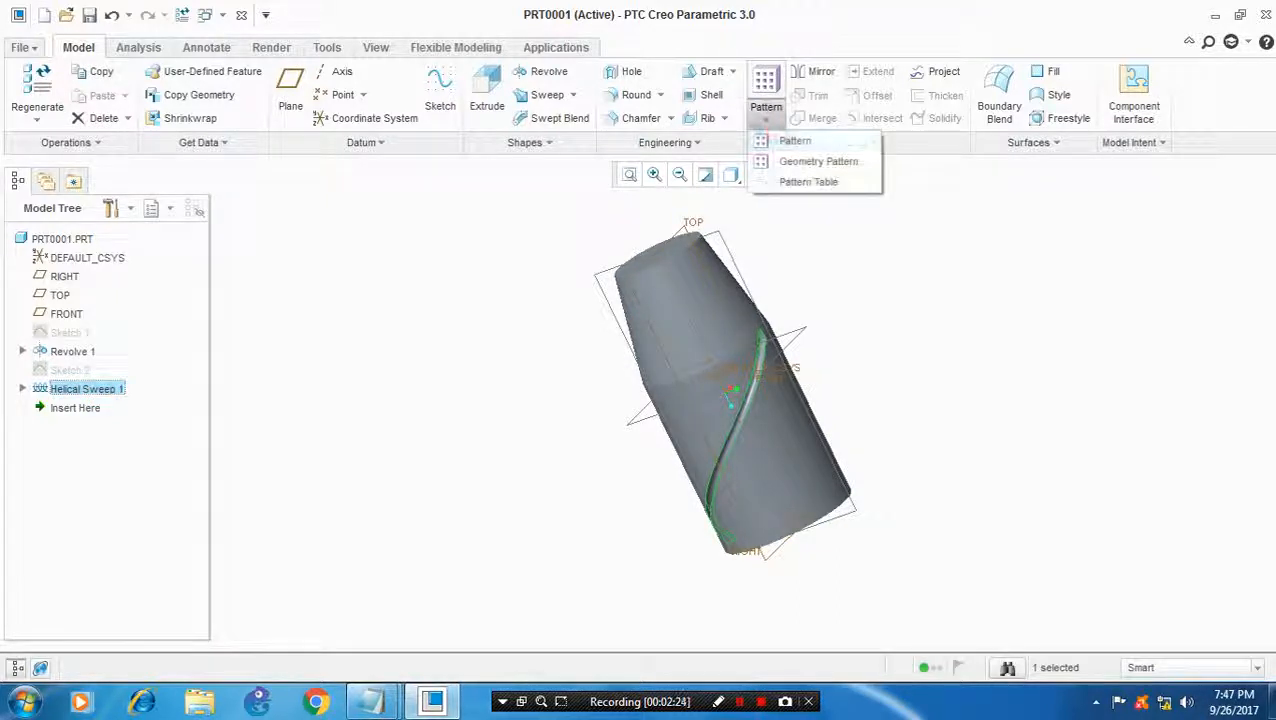
click(795, 140)
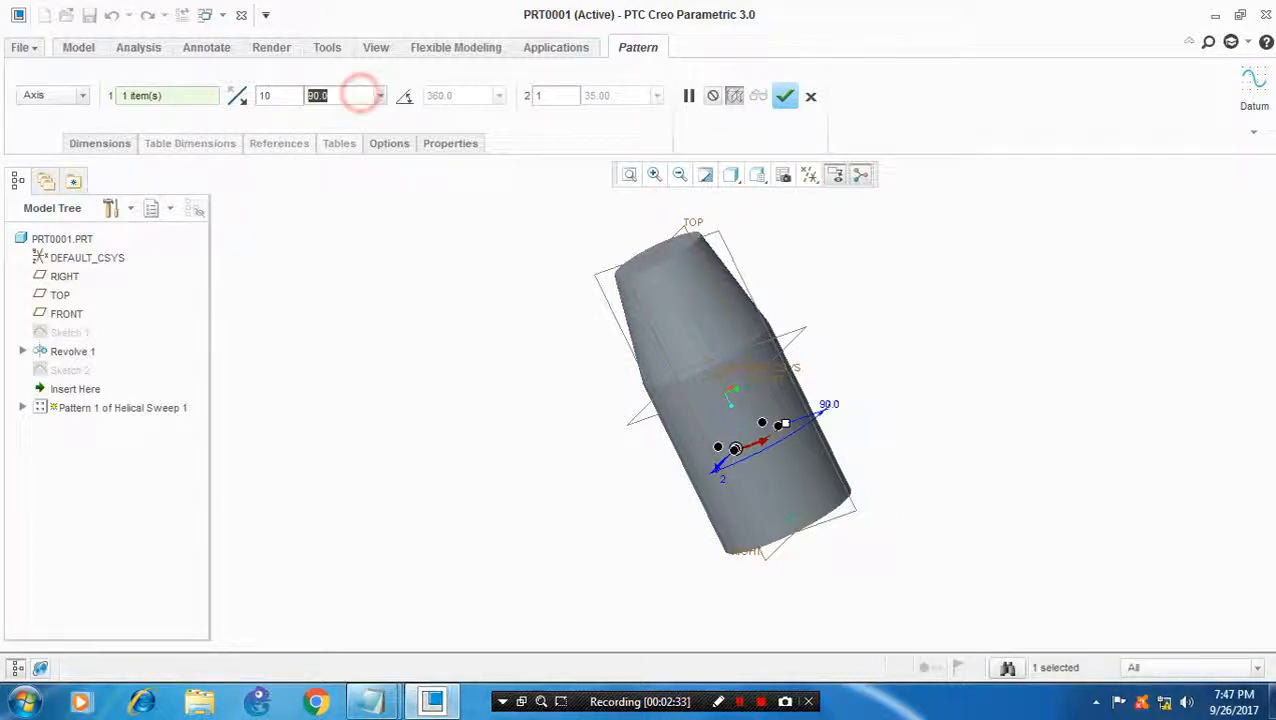
text(36.0)
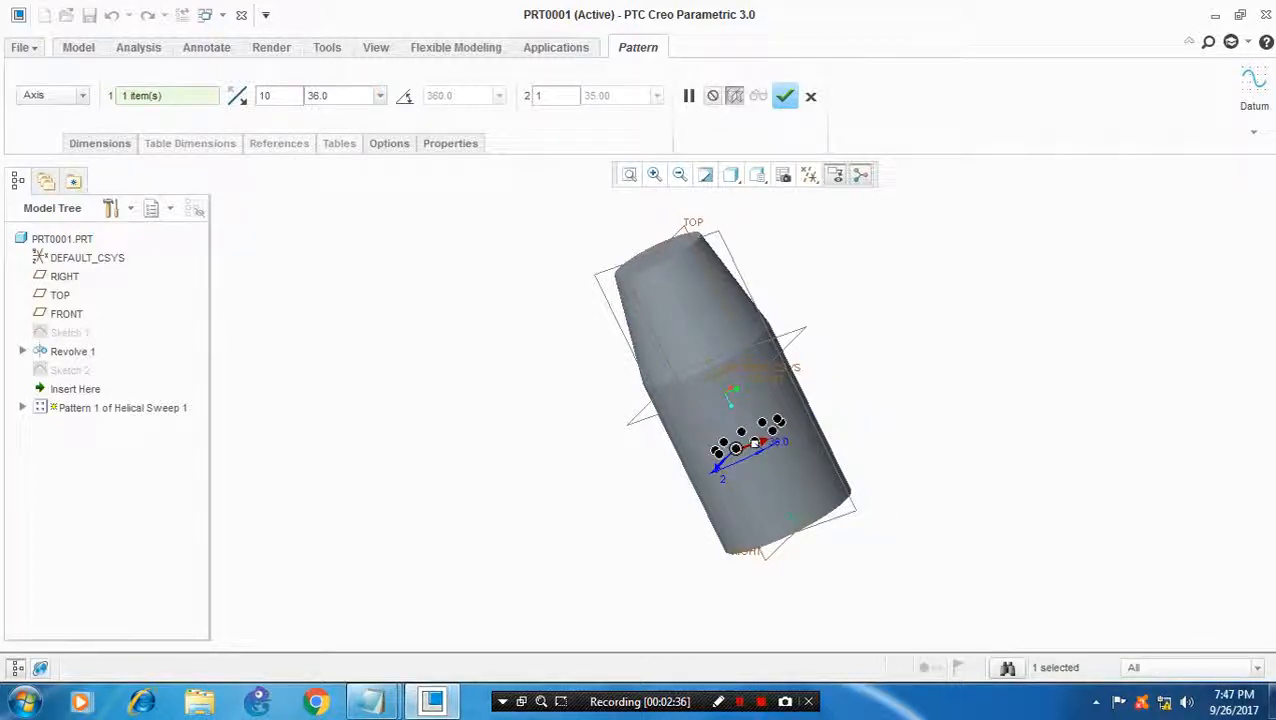
click(785, 95)
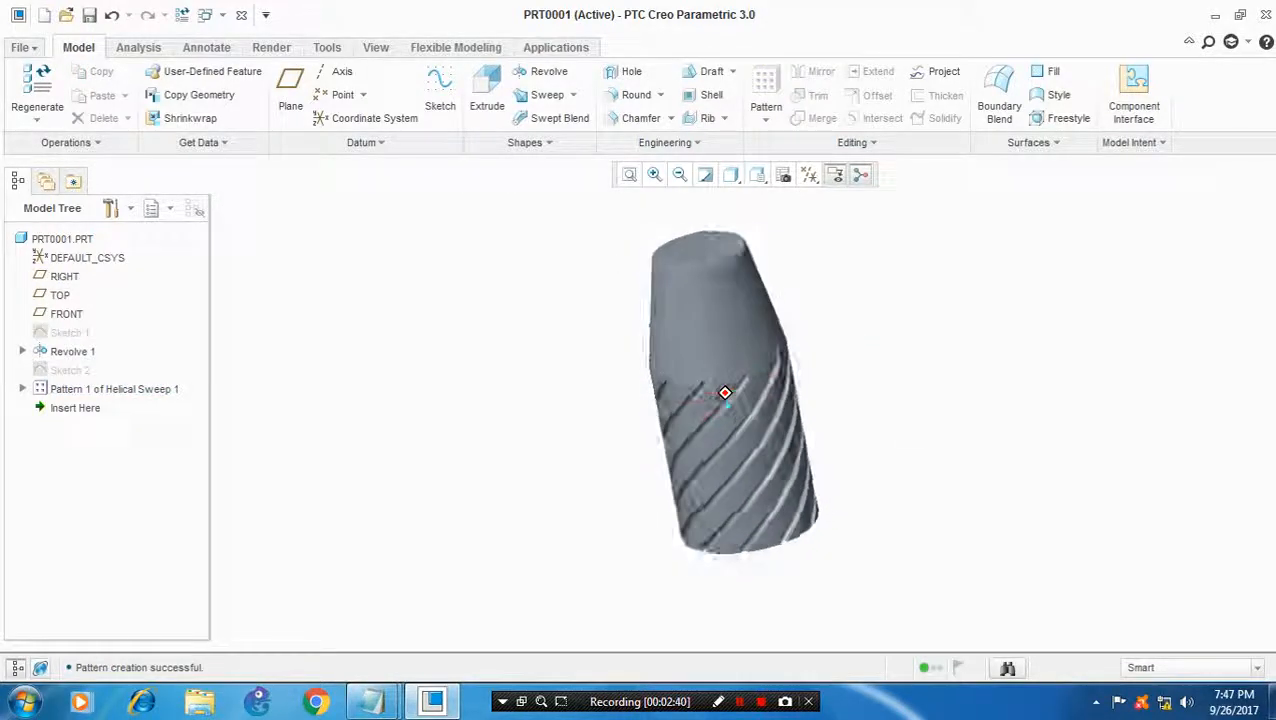
drag(725, 392, 690, 390)
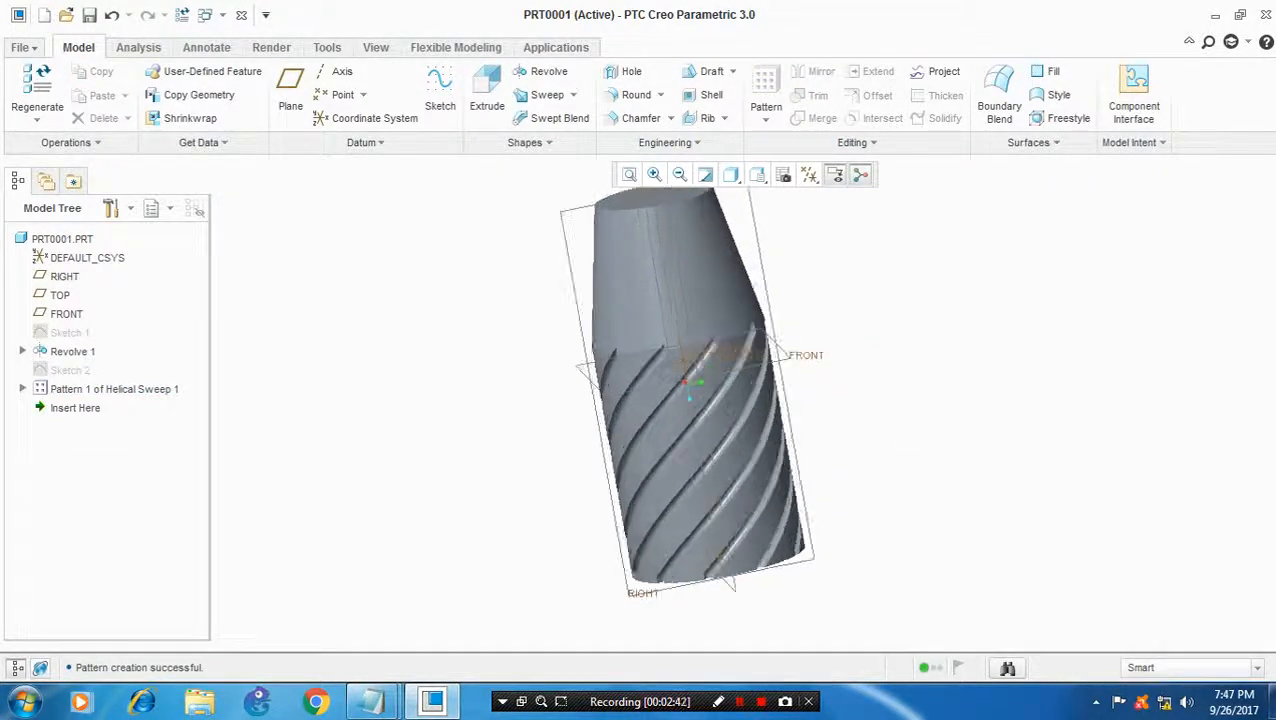
click(809, 174)
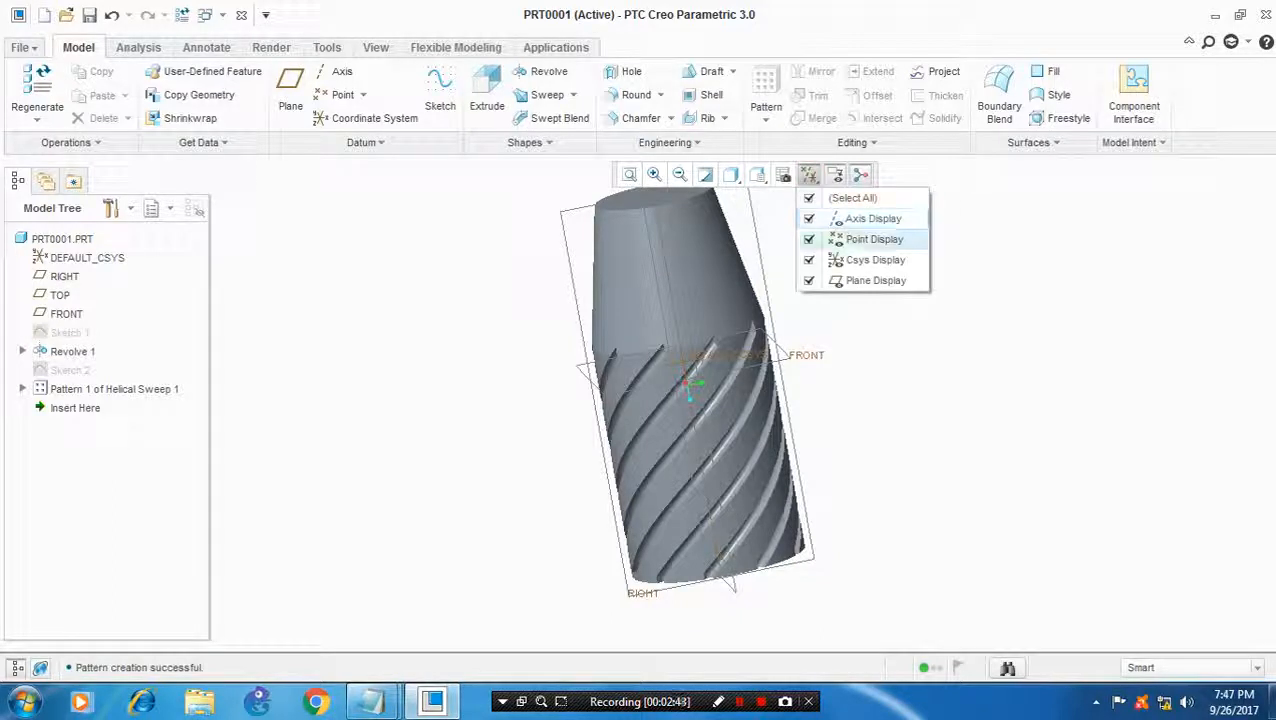
click(809, 280)
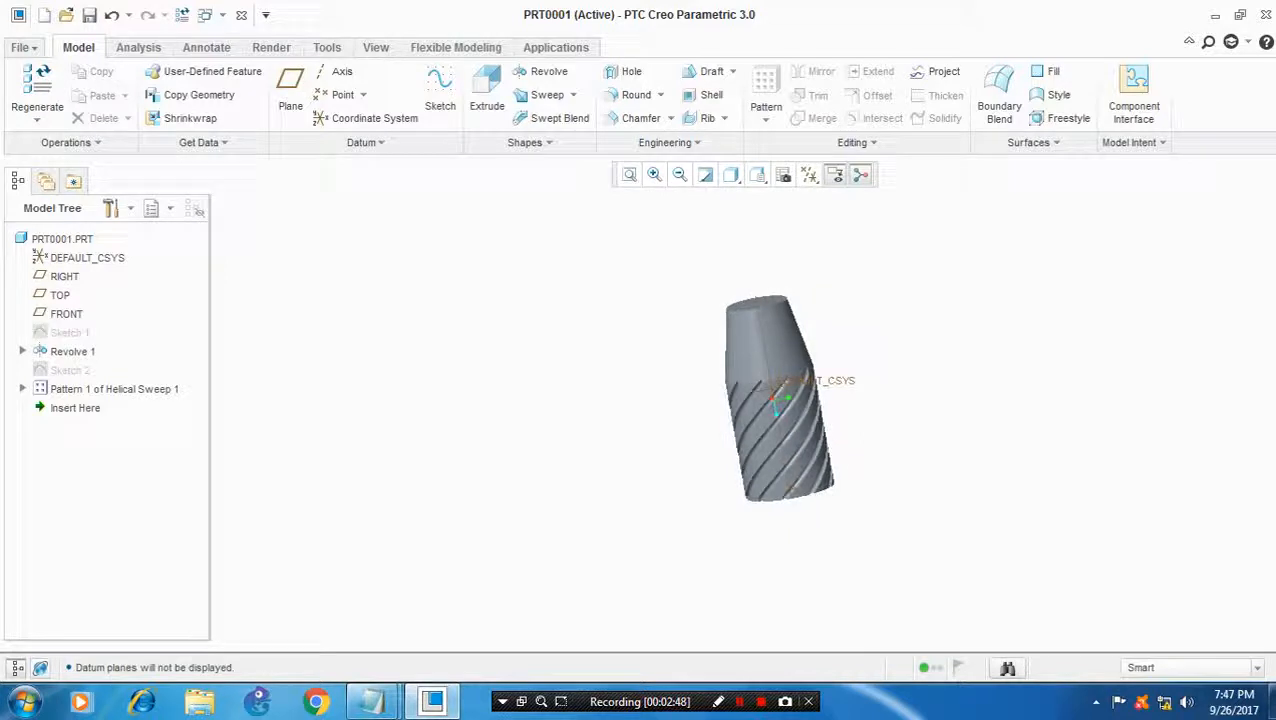
click(810, 174)
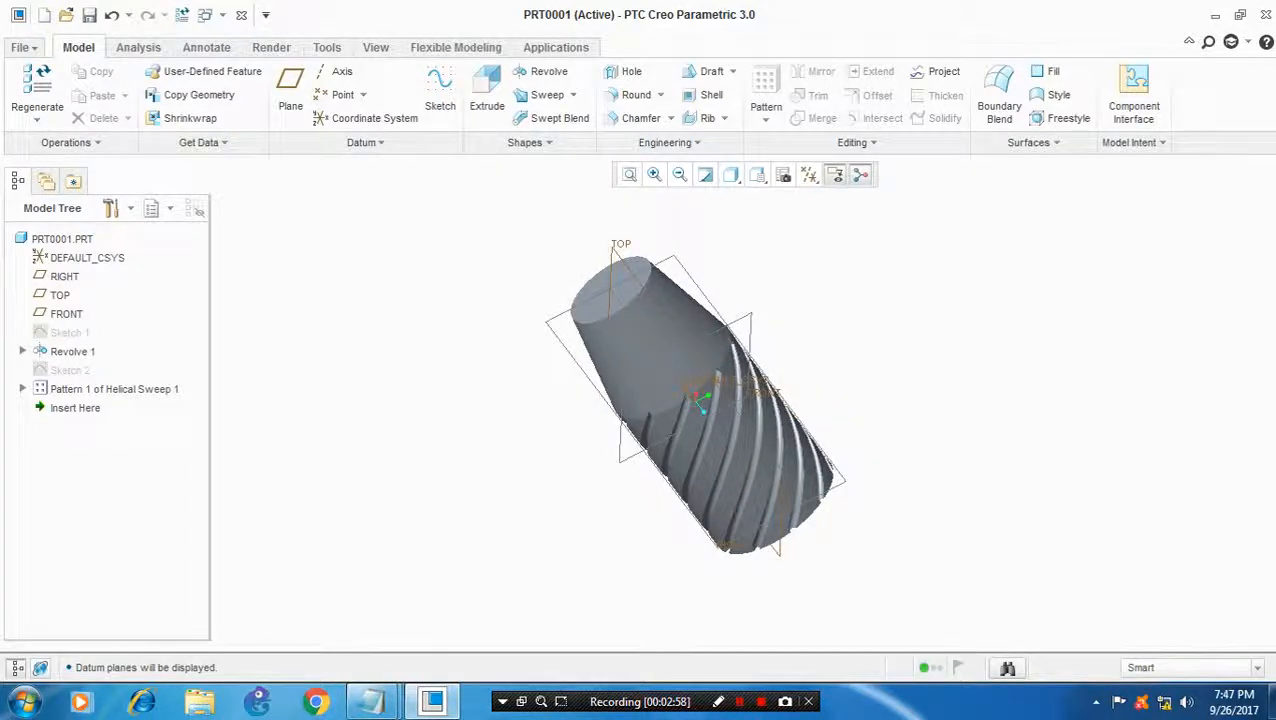
click(114, 388)
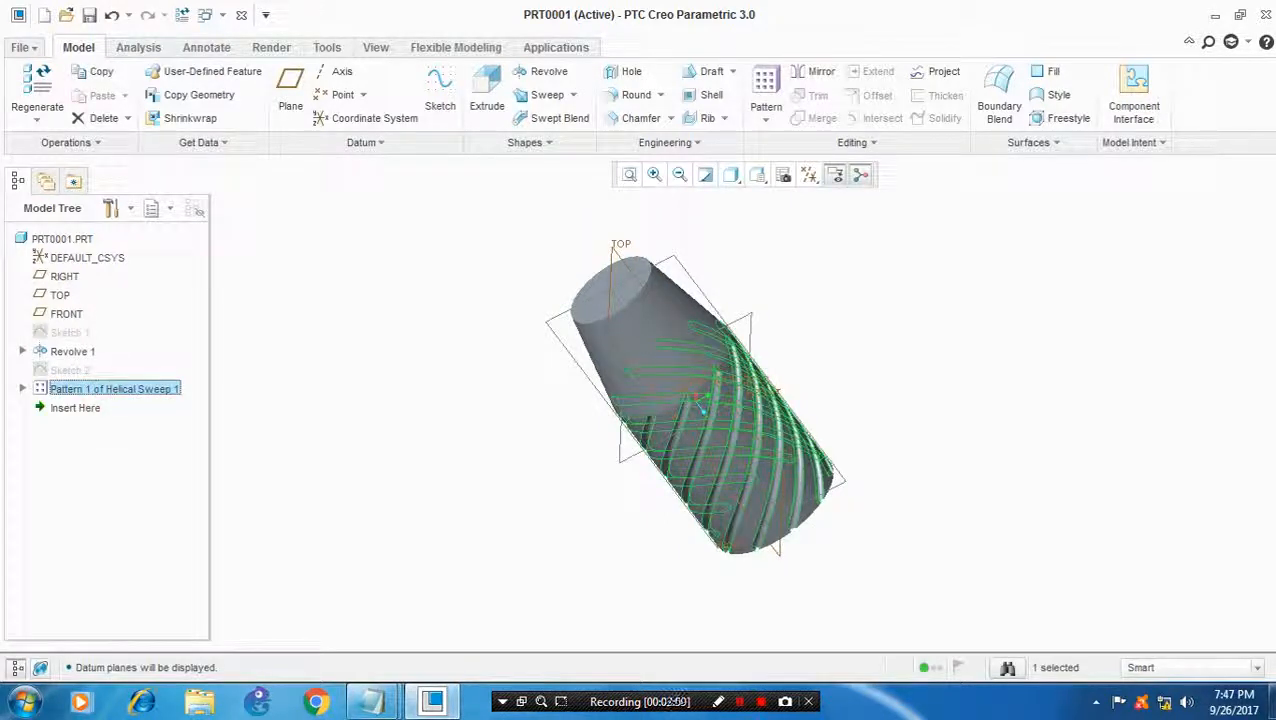
Mirror the groove pattern about the TOP plane and hide datum plane display.
click(820, 71)
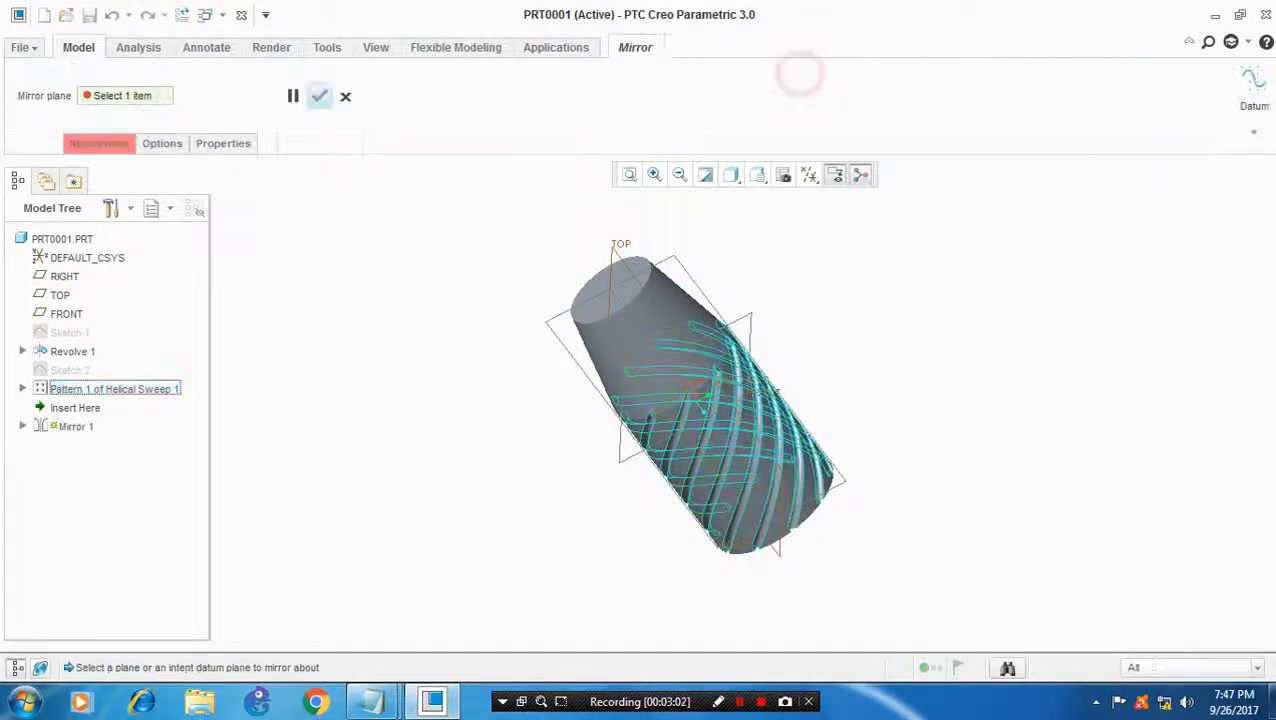
click(59, 294)
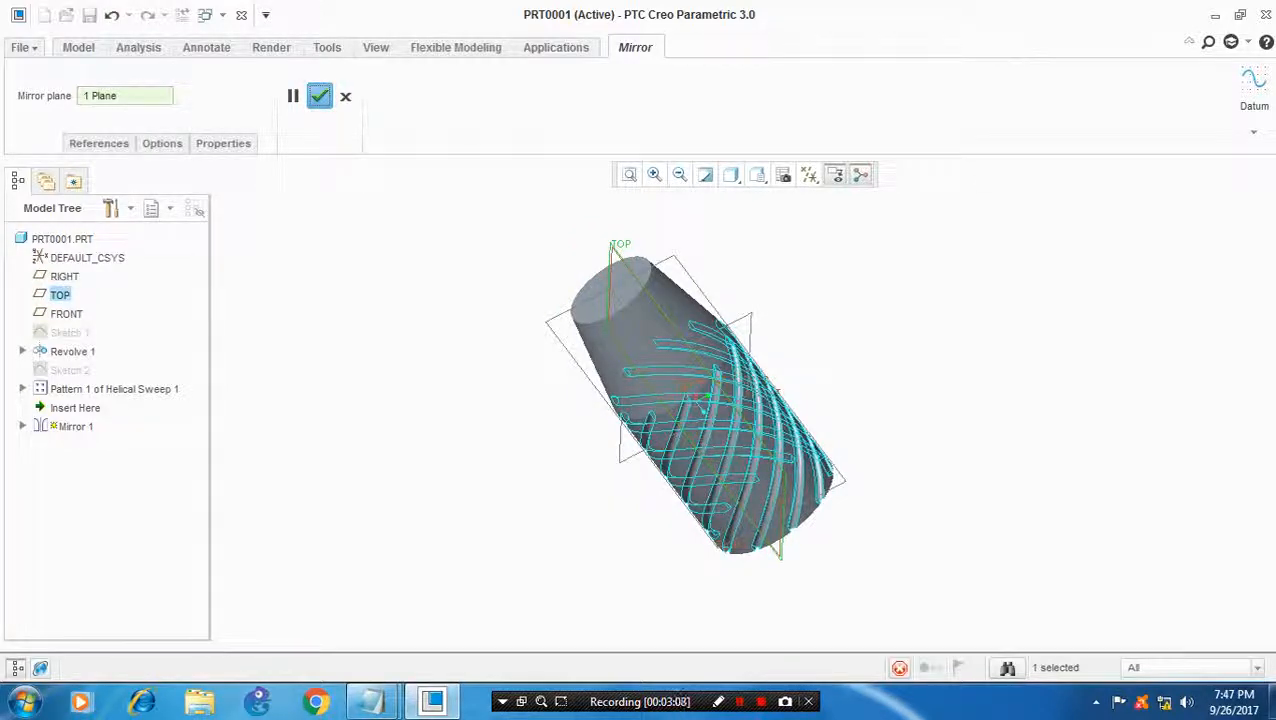
click(319, 95)
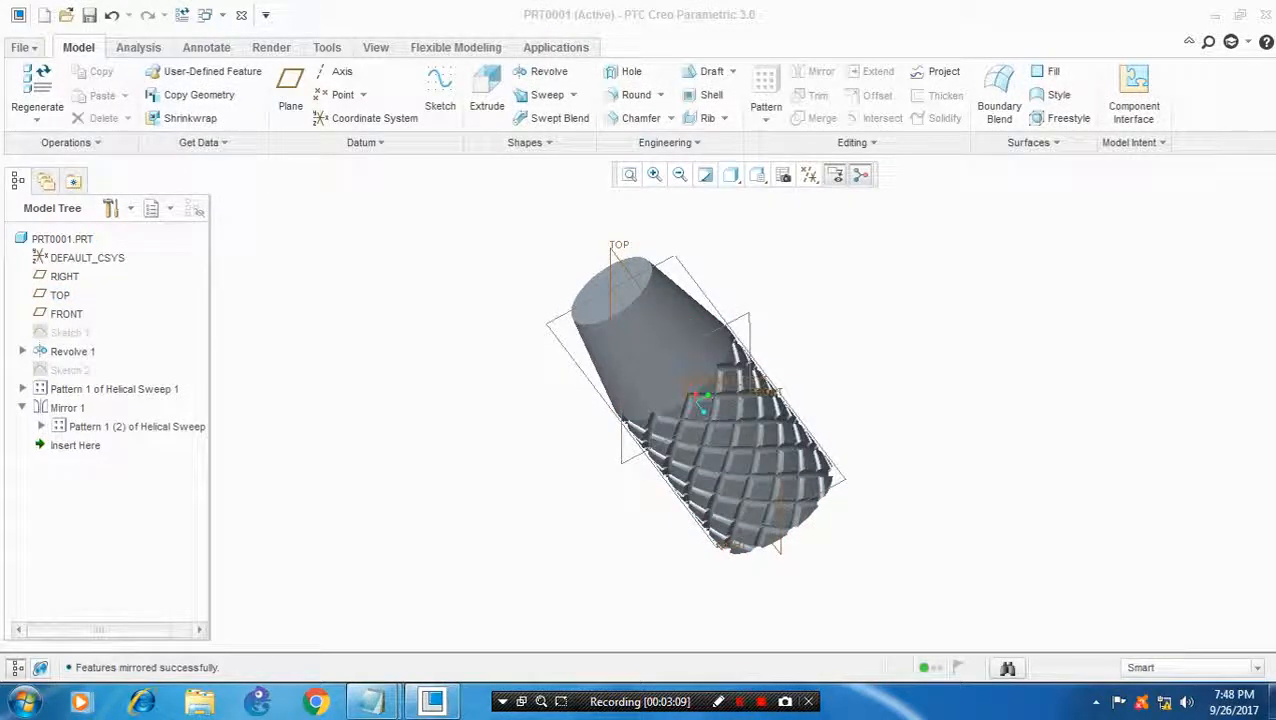
click(808, 174)
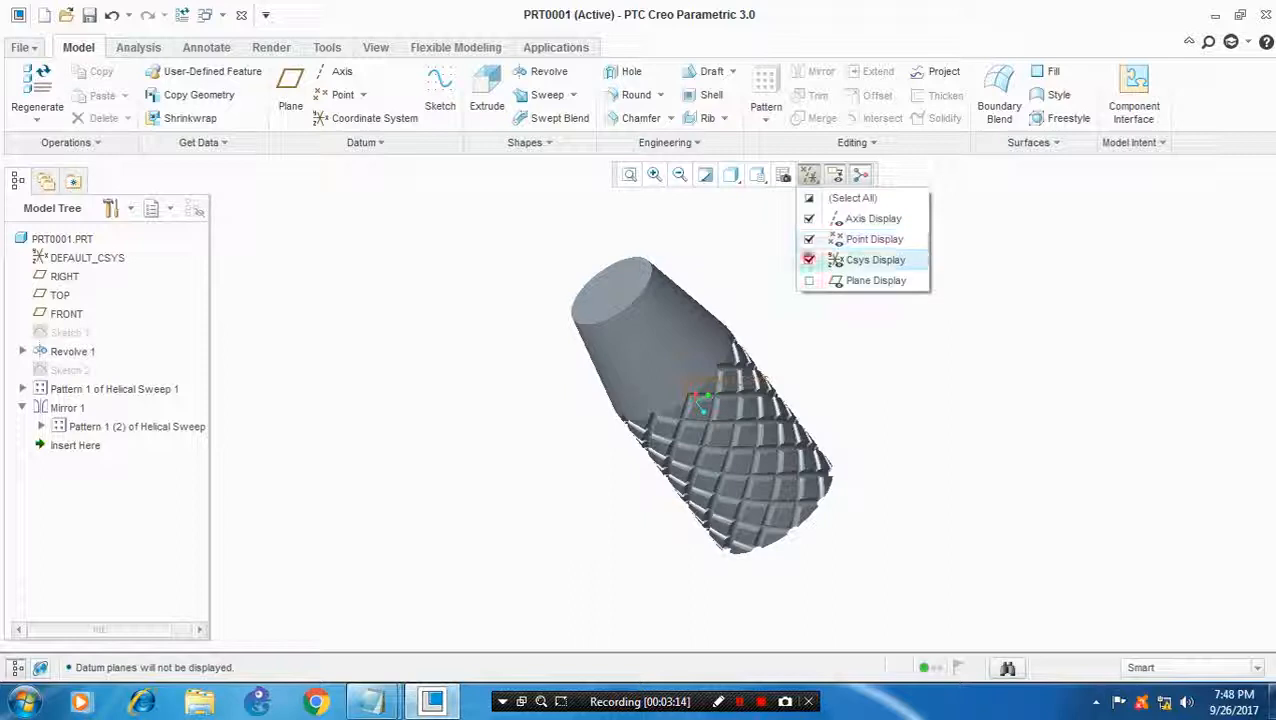
Hide datum axes, zoom and spin to inspect the knurl, and start a Round.
click(809, 218)
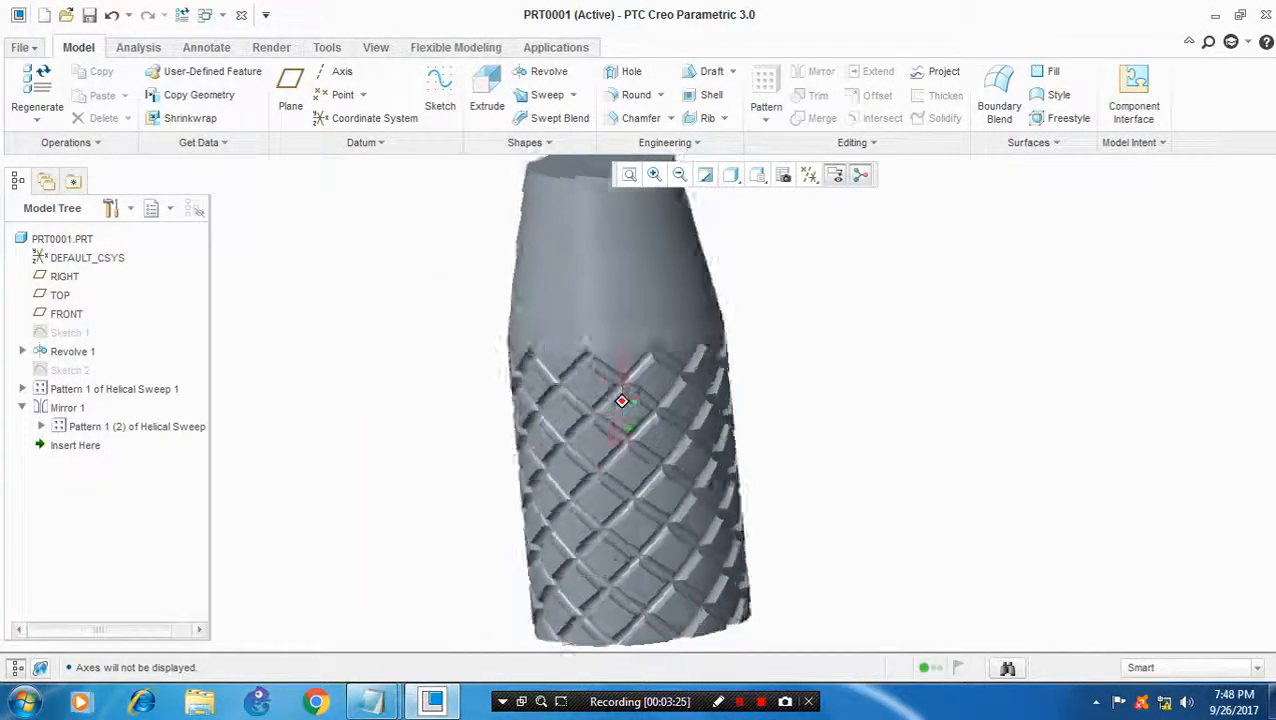
drag(620, 400, 665, 400)
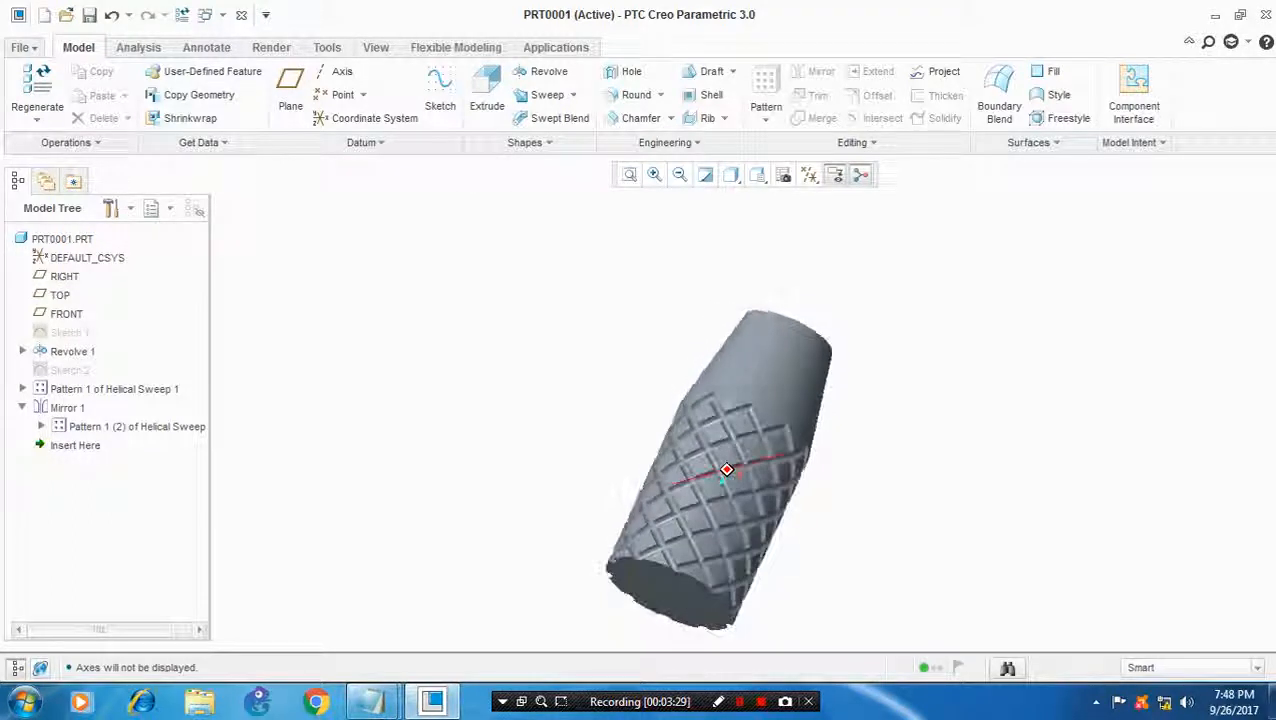
drag(727, 470, 720, 475)
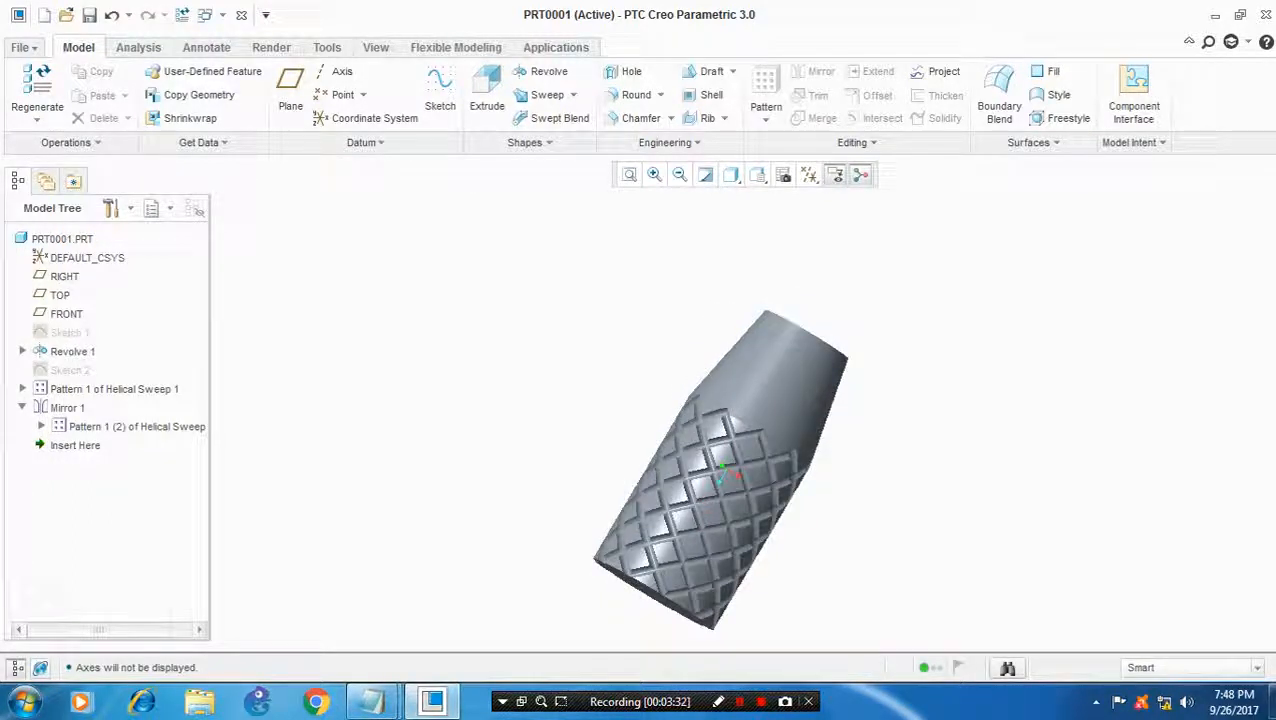
click(637, 94)
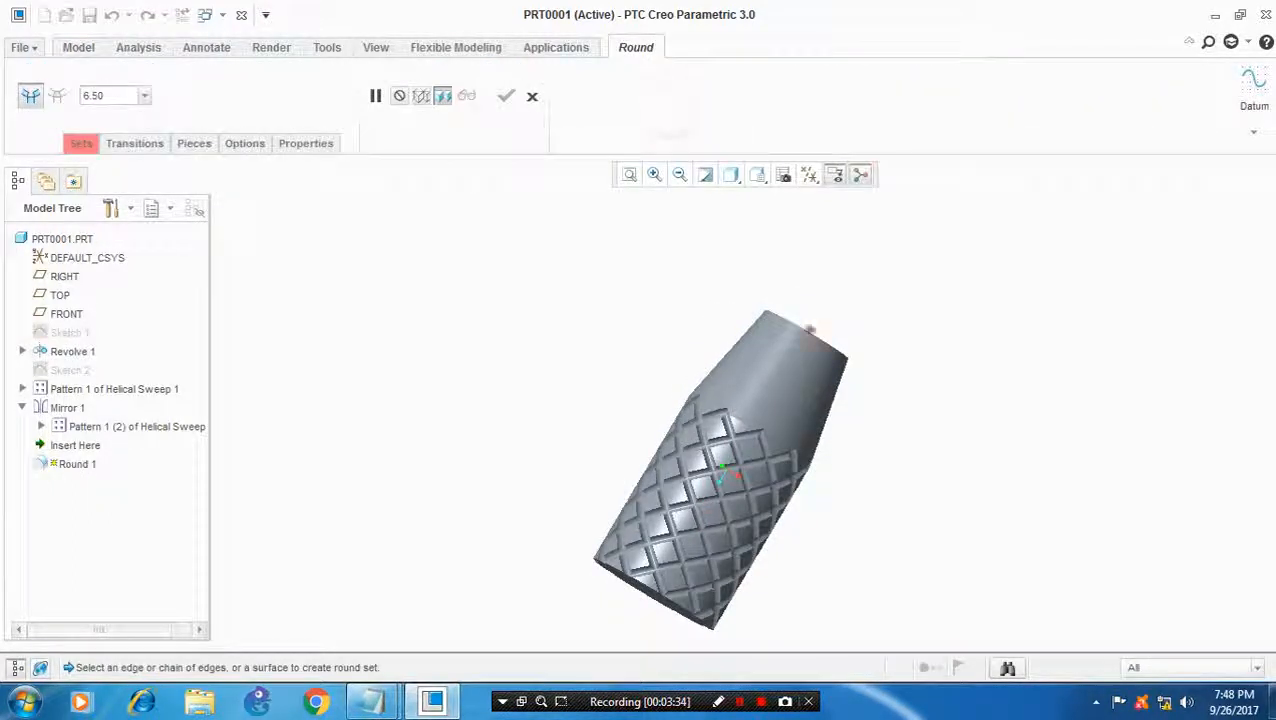